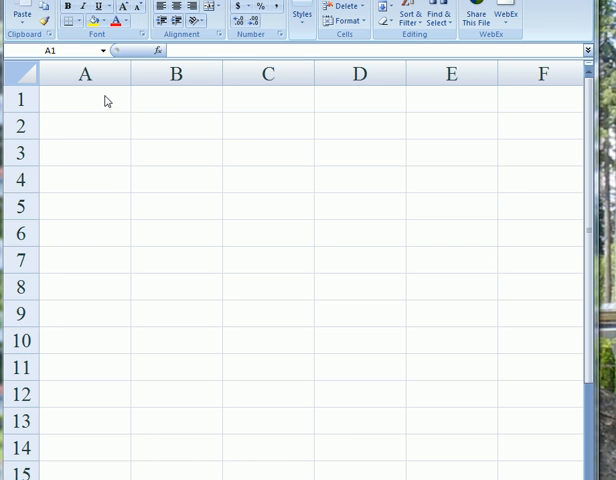
{"action": "mouse_move", "coordinate": [100, 104]}
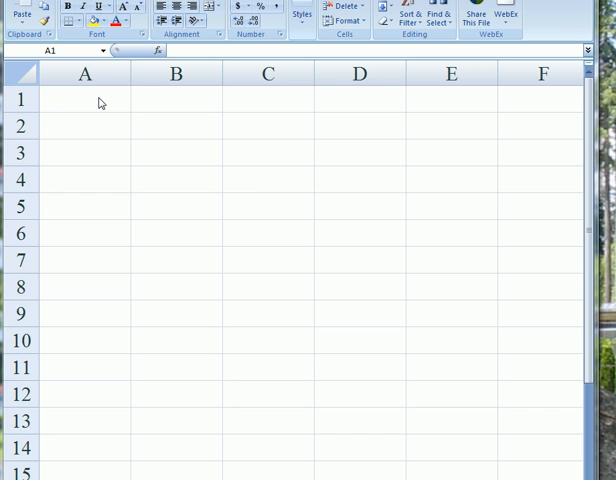
Enter the heading Airfare in A1 with the value 1000 beneath it.
{"action": "left_click", "coordinate": [84, 100]}
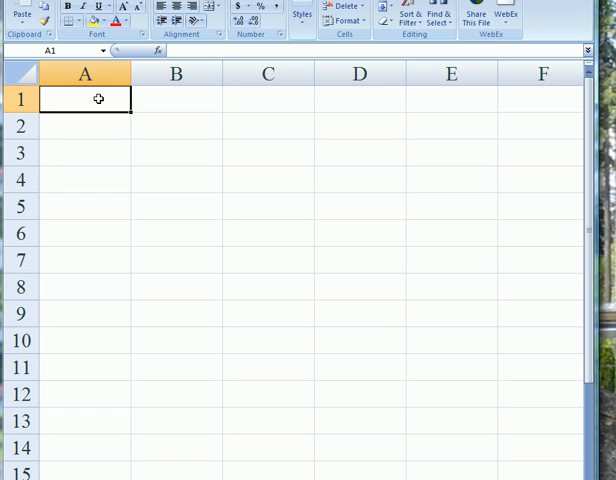
{"action": "type", "text": "A"}
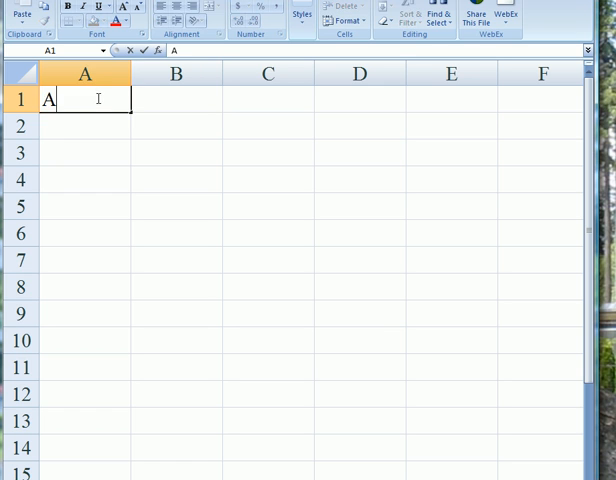
{"action": "type", "text": "irfare"}
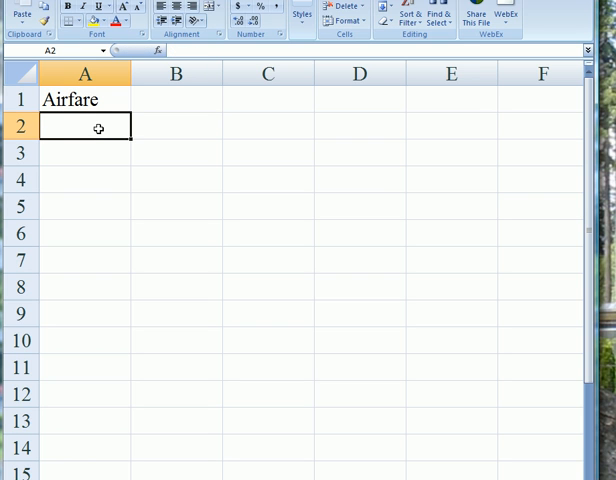
{"action": "type", "text": "1000"}
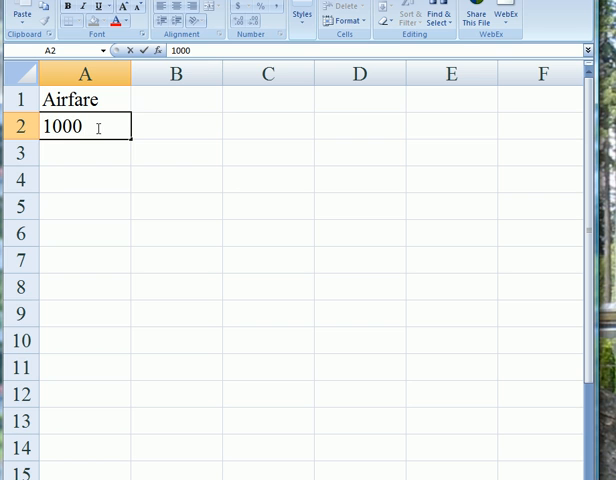
Enter the heading Nights in B1 with the values 0 through 6 down the column.
{"action": "left_click", "coordinate": [176, 100]}
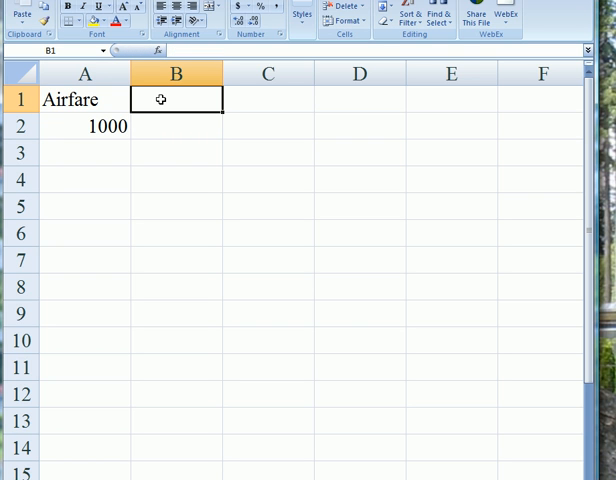
{"action": "type", "text": "Ni"}
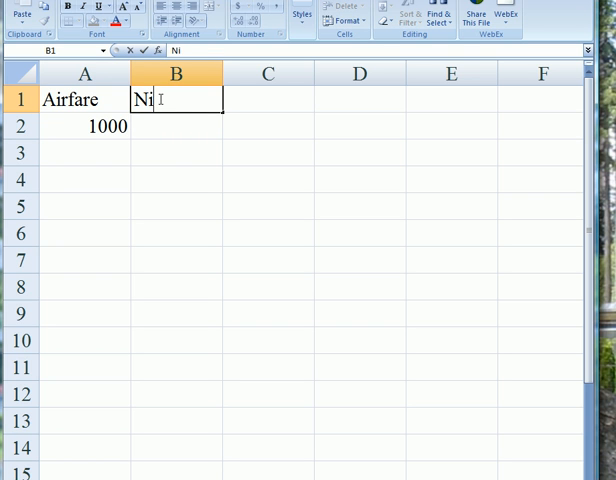
{"action": "type", "text": "ghts"}
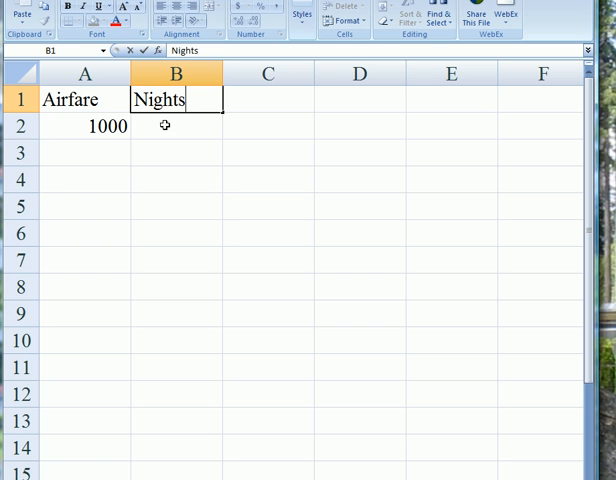
{"action": "type", "text": "0"}
{"action": "left_click", "coordinate": [176, 178]}
{"action": "type", "text": "2"}
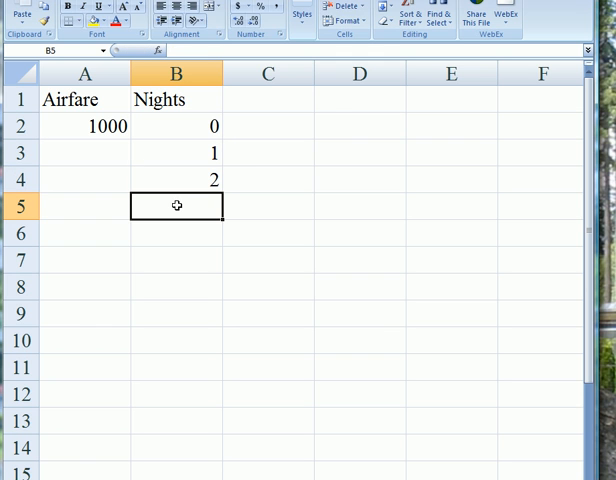
{"action": "type", "text": "3"}
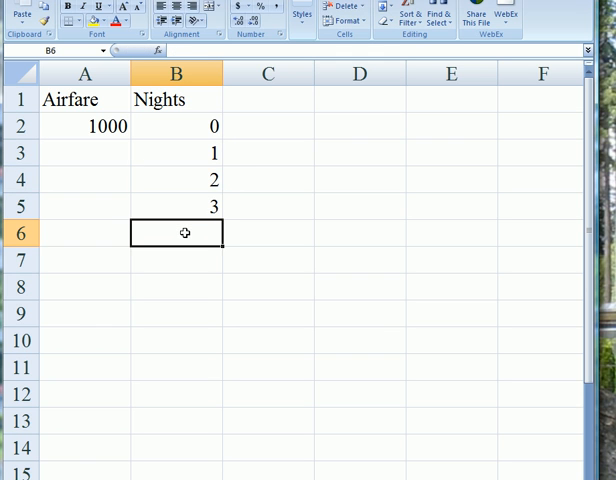
{"action": "type", "text": "4"}
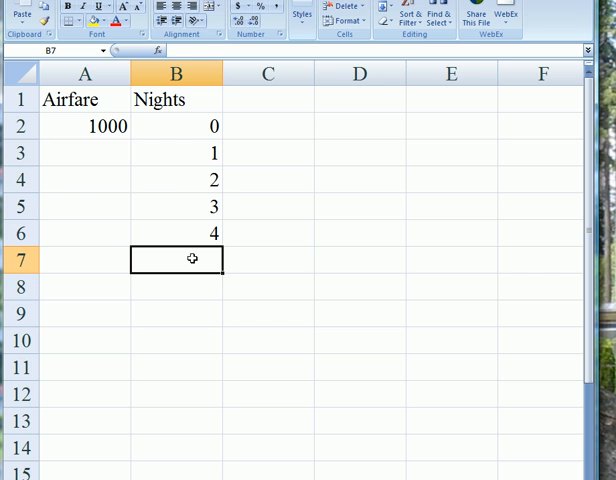
{"action": "type", "text": "5"}
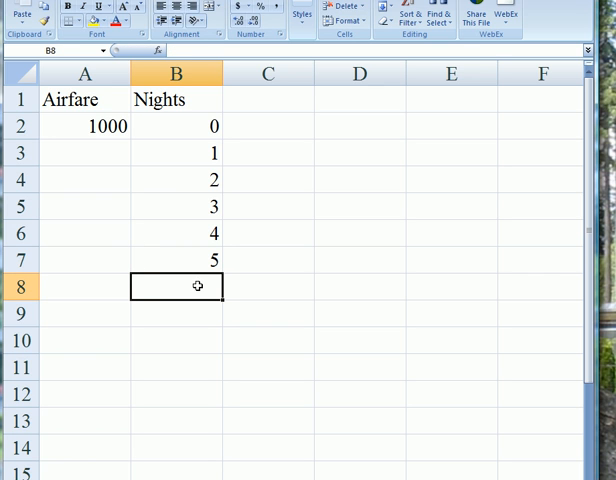
{"action": "type", "text": "6"}
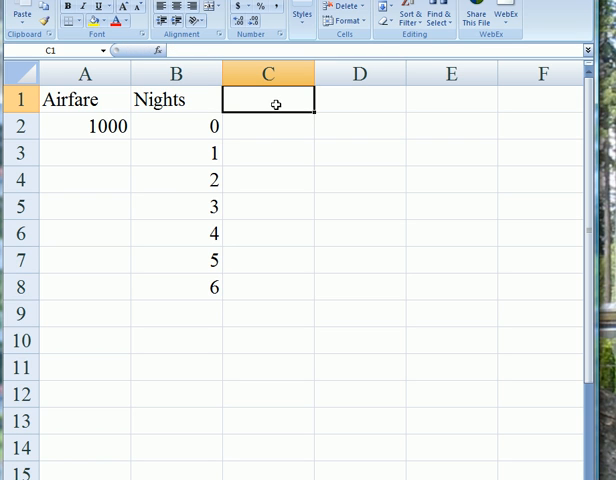
Add a Total heading in C1 and the formula =1000+B2*200 in C2.
{"action": "left_click", "coordinate": [268, 126]}
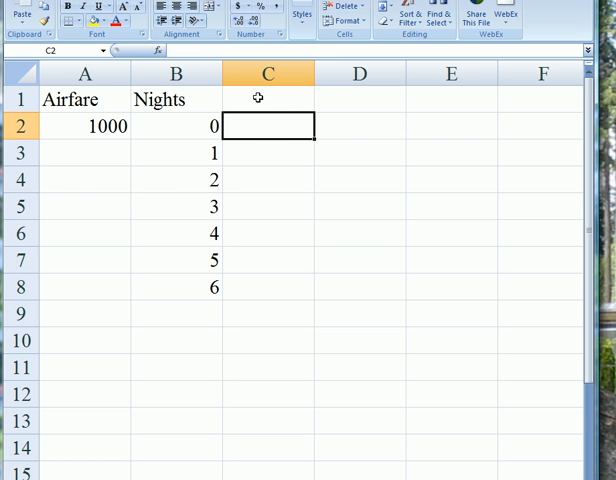
{"action": "type", "text": "T"}
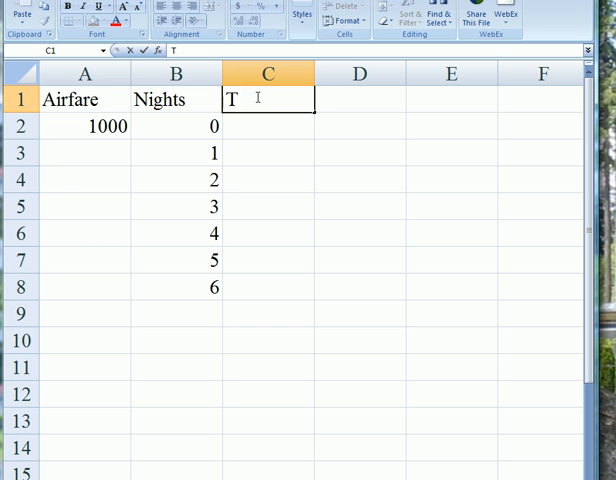
{"action": "type", "text": "otal"}
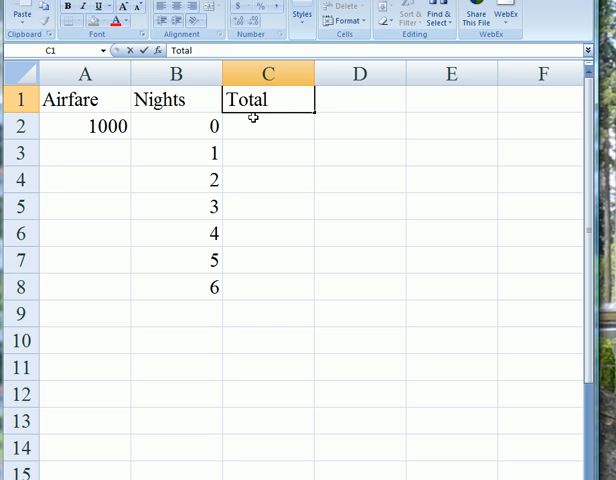
{"action": "left_click", "coordinate": [268, 126]}
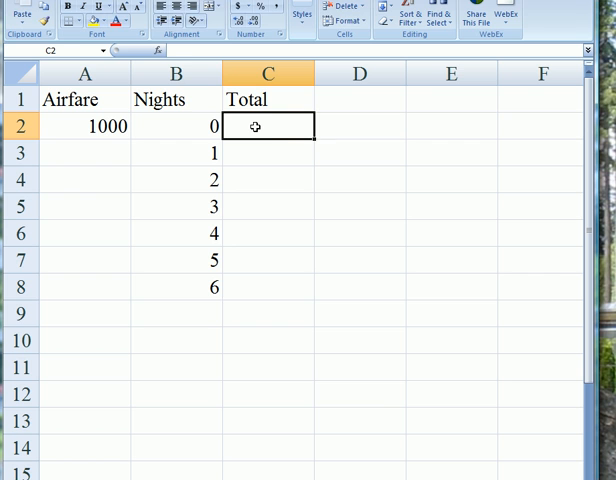
{"action": "type", "text": "=1"}
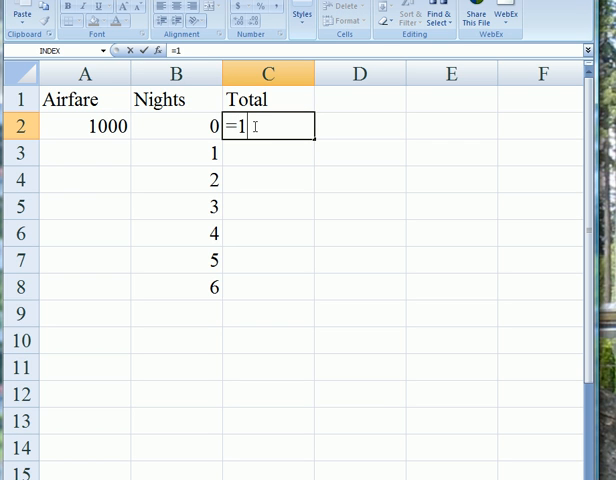
{"action": "type", "text": "000"}
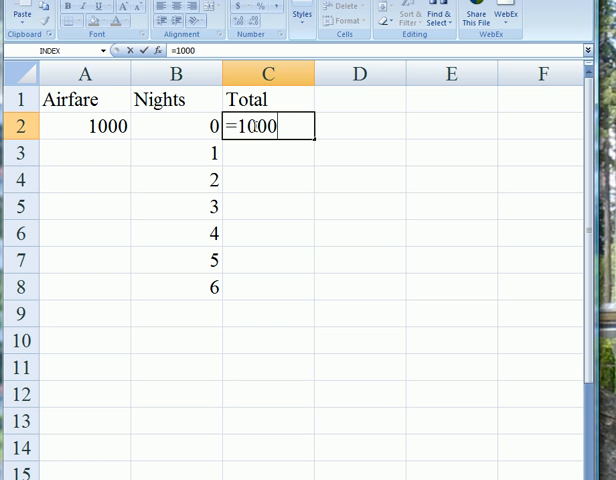
{"action": "type", "text": "+"}
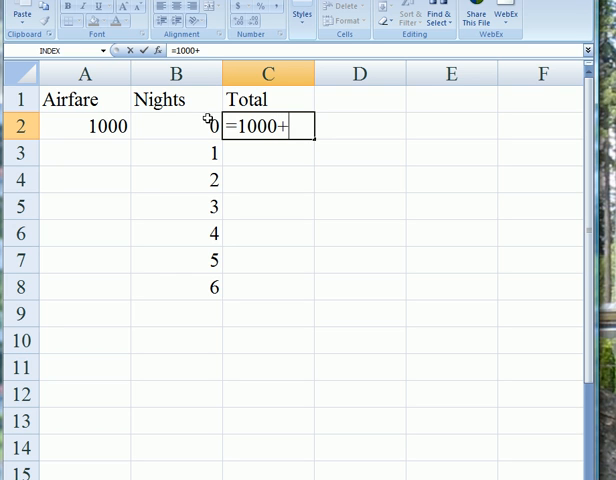
{"action": "left_click", "coordinate": [176, 126]}
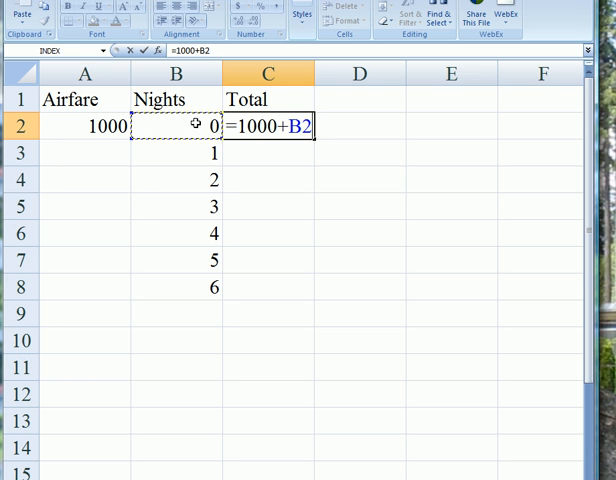
{"action": "type", "text": "*"}
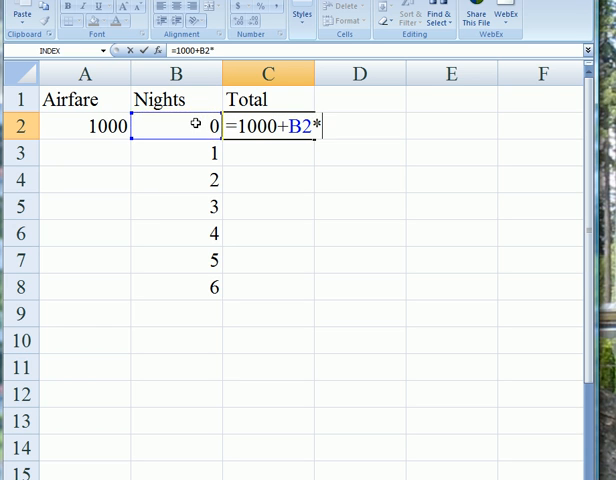
{"action": "type", "text": "200"}
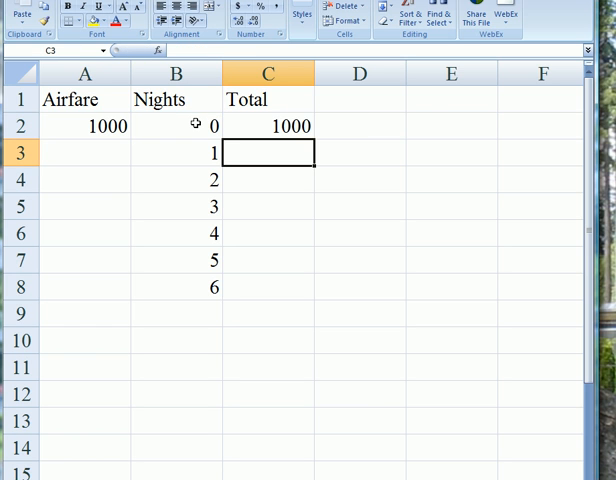
Fill the Total formula down to C8, giving 1000 through 2200.
{"action": "left_click", "coordinate": [266, 126]}
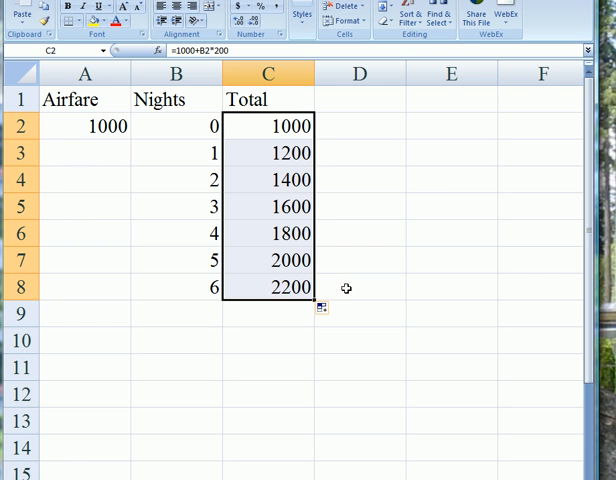
{"action": "left_click", "coordinate": [360, 288]}
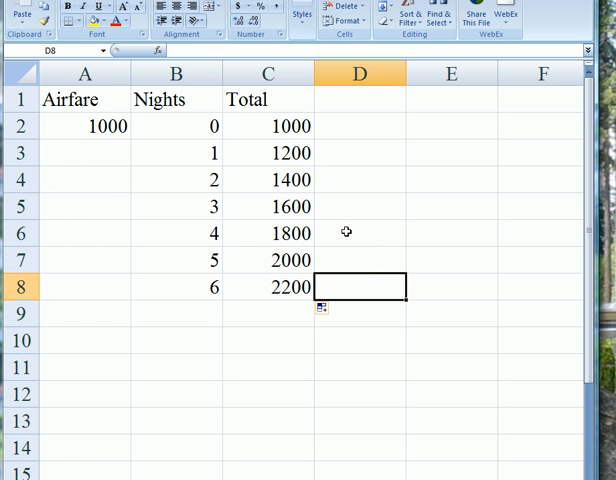
{"action": "mouse_move", "coordinate": [248, 160]}
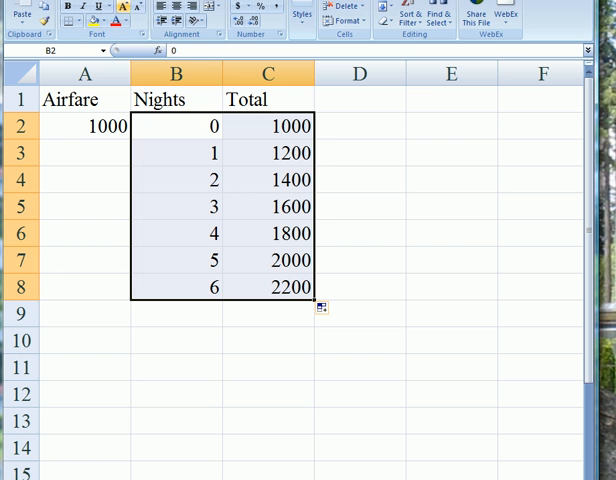
Insert a markers-only scatter chart of Total against Nights.
{"action": "left_click", "coordinate": [322, 12]}
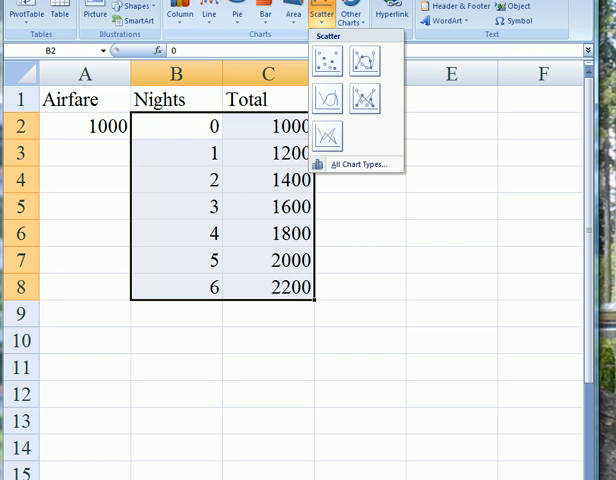
{"action": "left_click", "coordinate": [328, 60]}
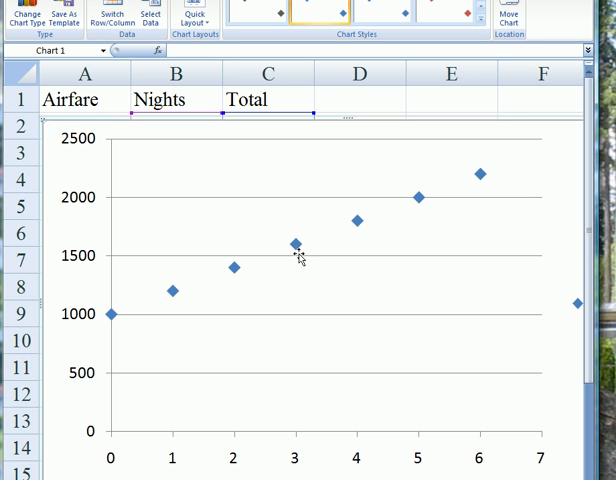
{"action": "mouse_move", "coordinate": [292, 244]}
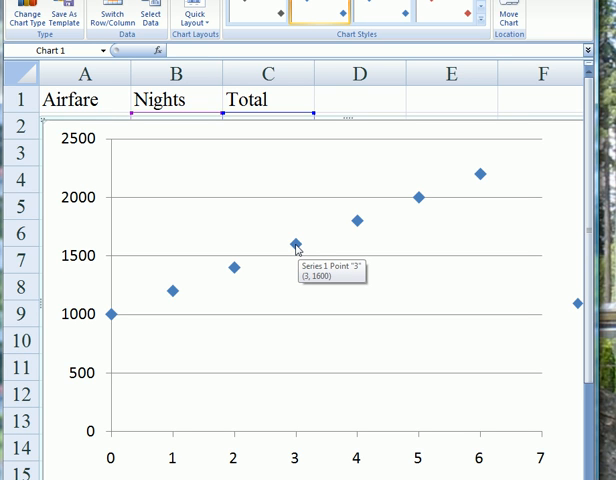
{"action": "mouse_move", "coordinate": [334, 360]}
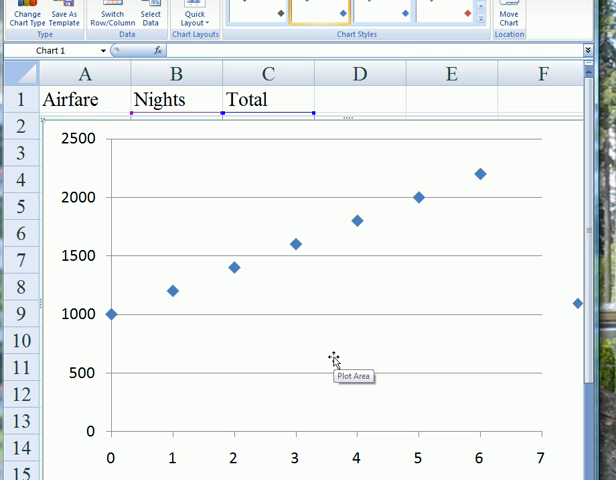
{"action": "mouse_move", "coordinate": [324, 340]}
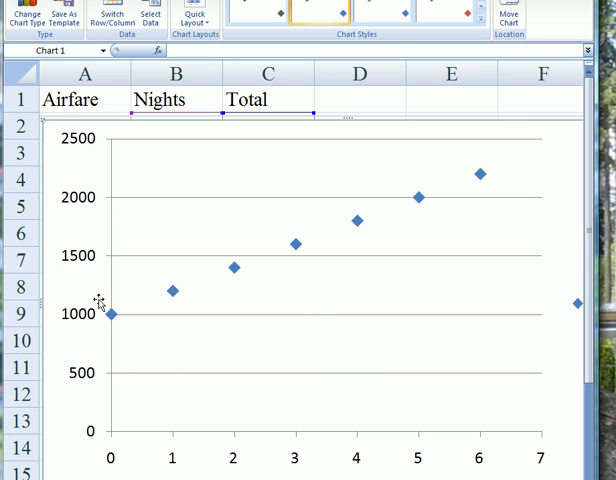
{"action": "mouse_move", "coordinate": [370, 220]}
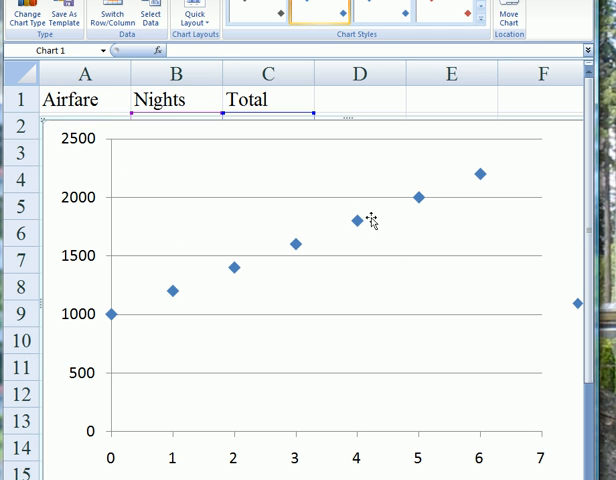
Add a linear trendline to the series displaying its equation y = 200x + 1000 and R² = 1.
{"action": "right_click", "coordinate": [358, 220]}
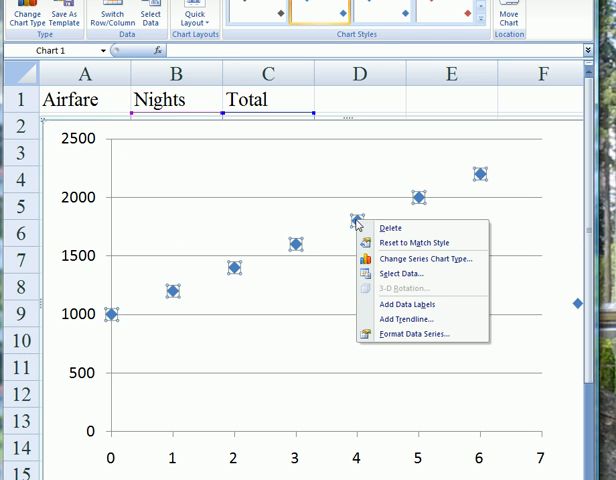
{"action": "mouse_move", "coordinate": [394, 304]}
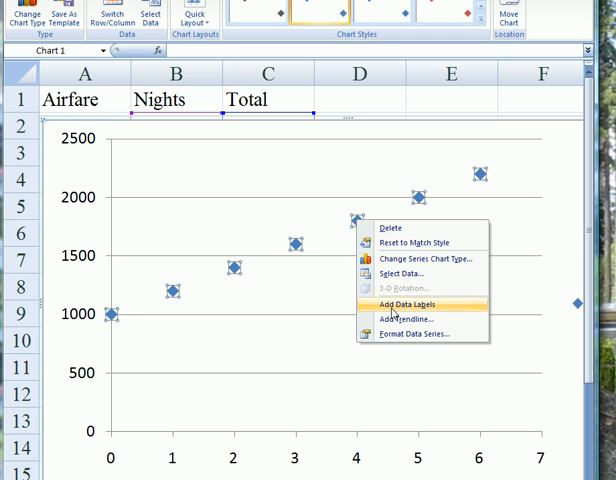
{"action": "left_click", "coordinate": [406, 320]}
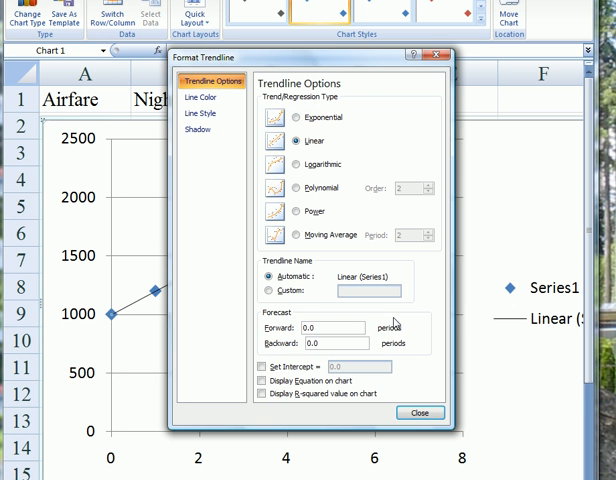
{"action": "left_click", "coordinate": [264, 380]}
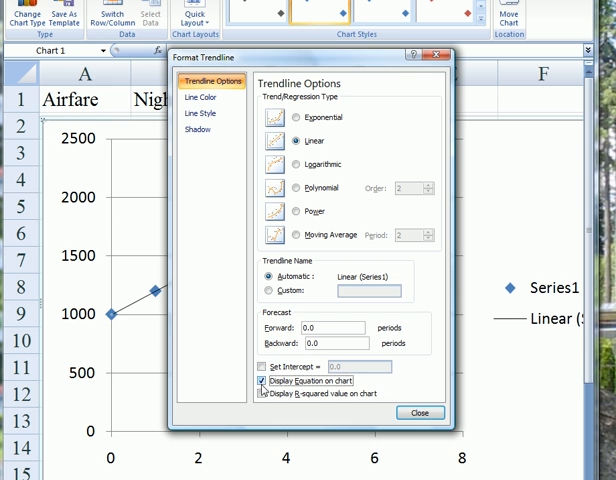
{"action": "left_click", "coordinate": [264, 392]}
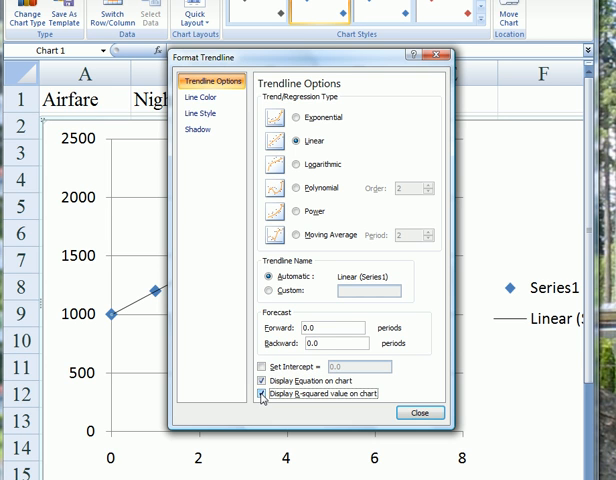
{"action": "left_click", "coordinate": [262, 400]}
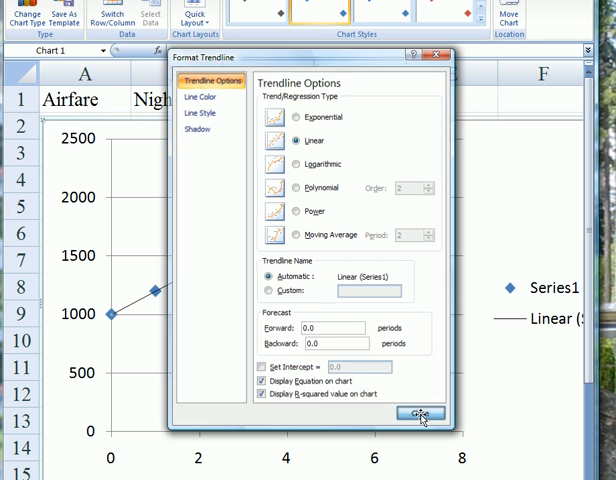
{"action": "left_click", "coordinate": [416, 414]}
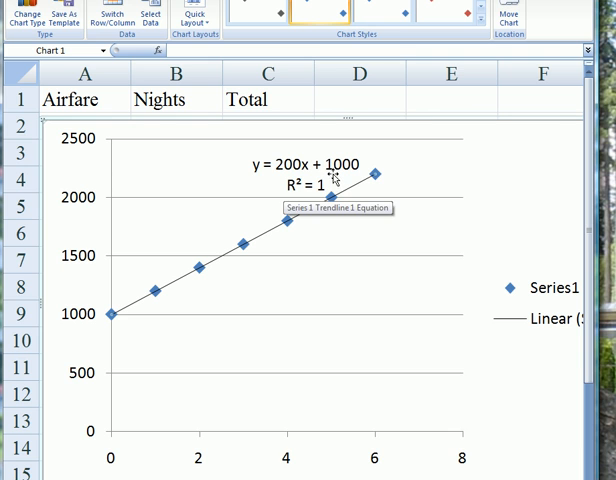
{"action": "mouse_move", "coordinate": [288, 314]}
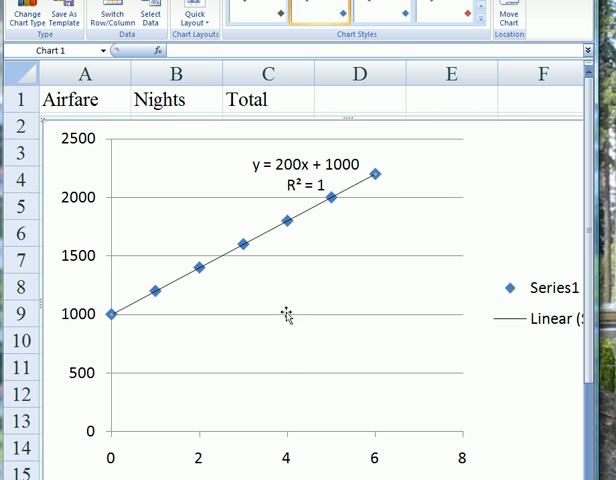
{"action": "mouse_move", "coordinate": [288, 230]}
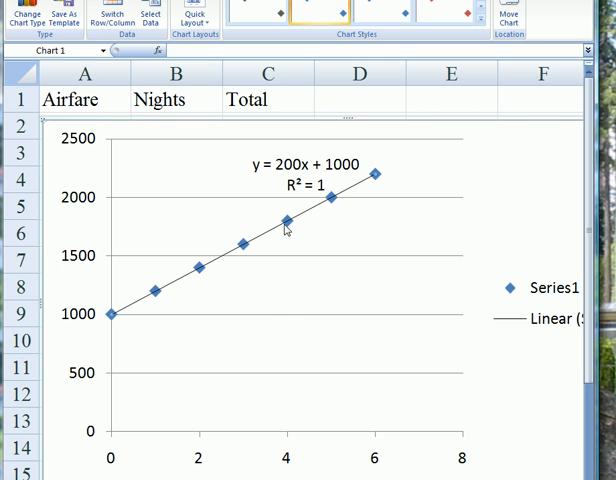
{"action": "mouse_move", "coordinate": [284, 228]}
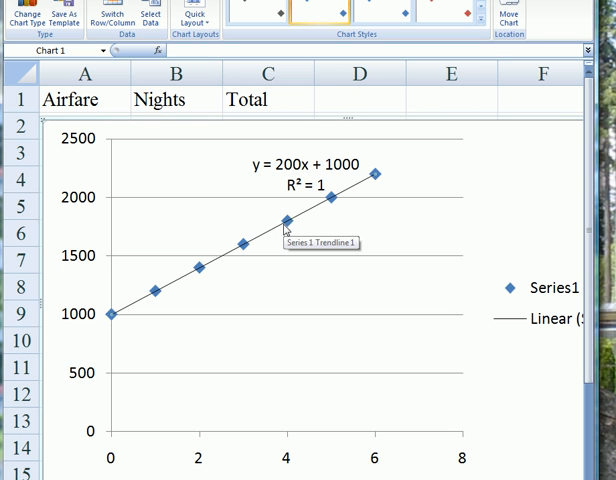
{"action": "mouse_move", "coordinate": [254, 428]}
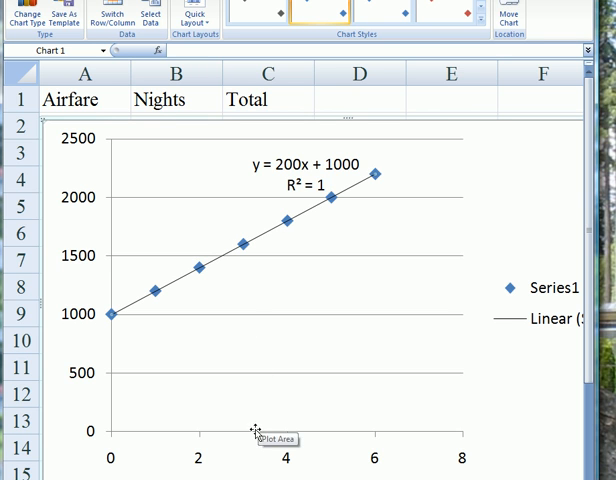
{"action": "mouse_move", "coordinate": [250, 442]}
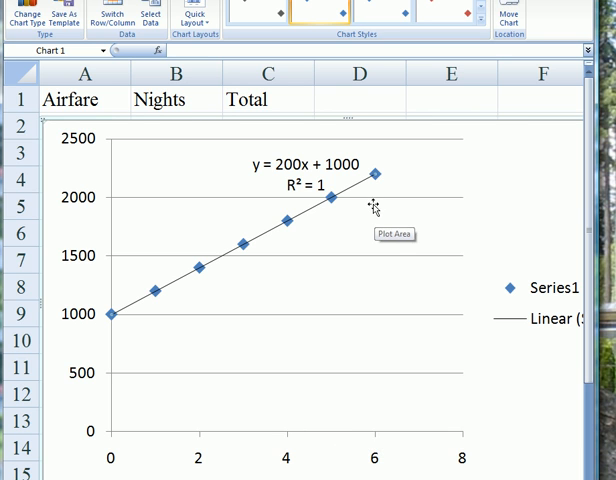
{"action": "mouse_move", "coordinate": [200, 452]}
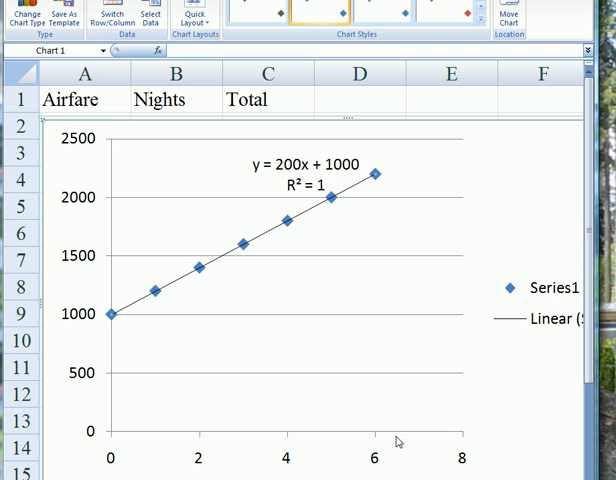
{"action": "mouse_move", "coordinate": [310, 188]}
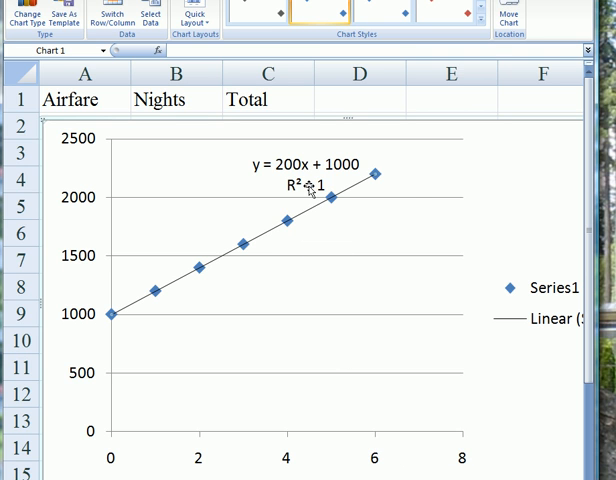
{"action": "mouse_move", "coordinate": [300, 186]}
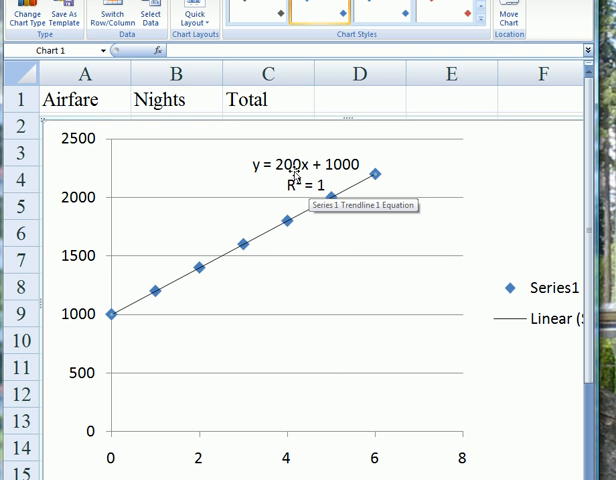
{"action": "mouse_move", "coordinate": [288, 184]}
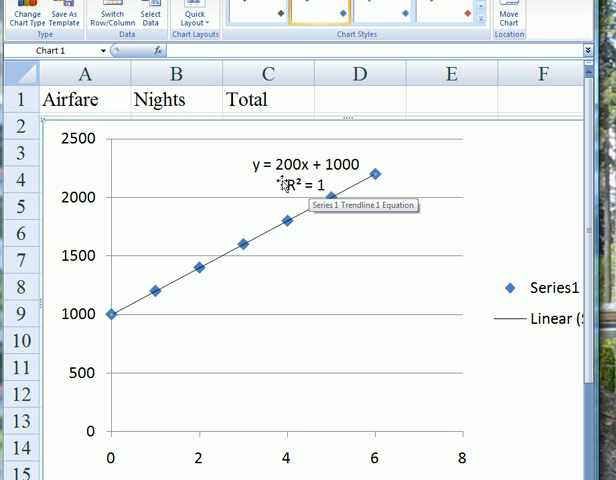
{"action": "mouse_move", "coordinate": [288, 182]}
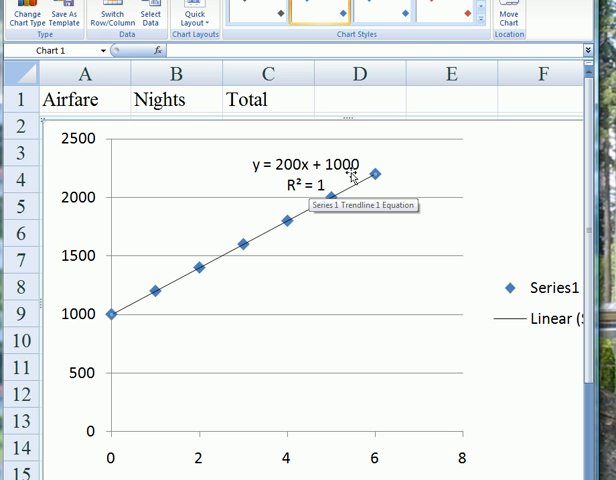
{"action": "mouse_move", "coordinate": [162, 338]}
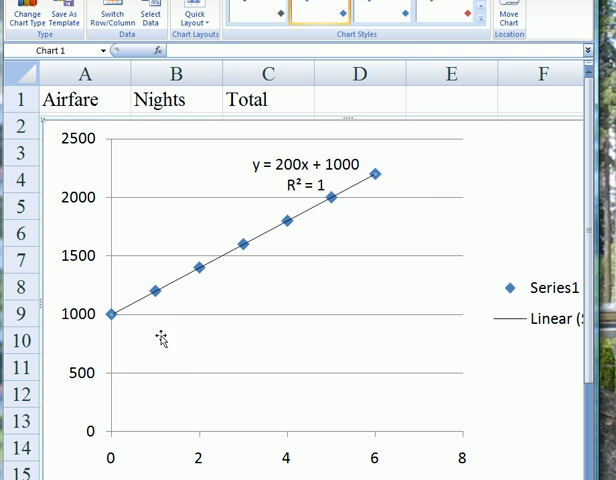
{"action": "mouse_move", "coordinate": [112, 324]}
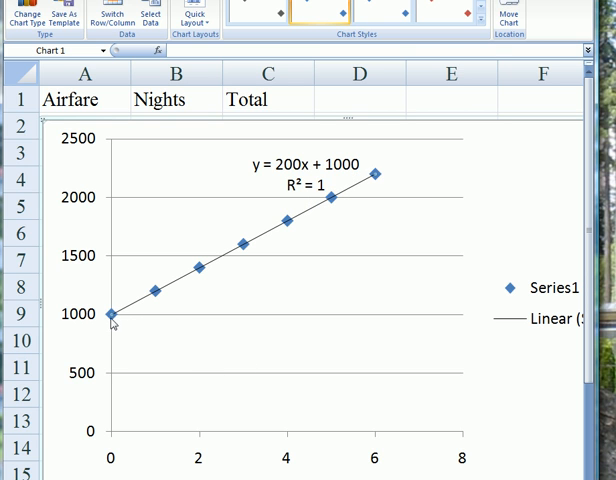
{"action": "mouse_move", "coordinate": [110, 314]}
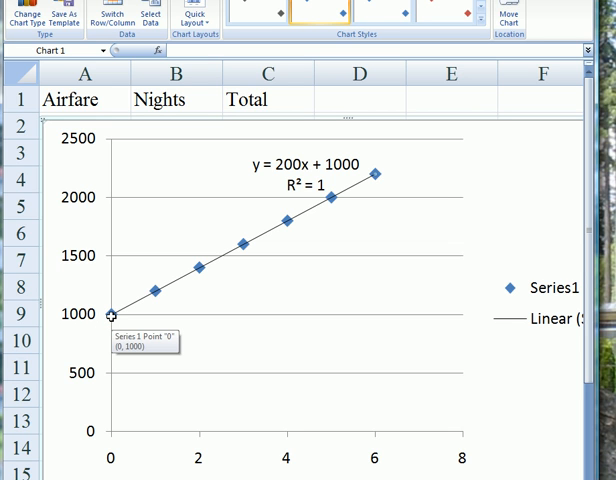
{"action": "mouse_move", "coordinate": [270, 192]}
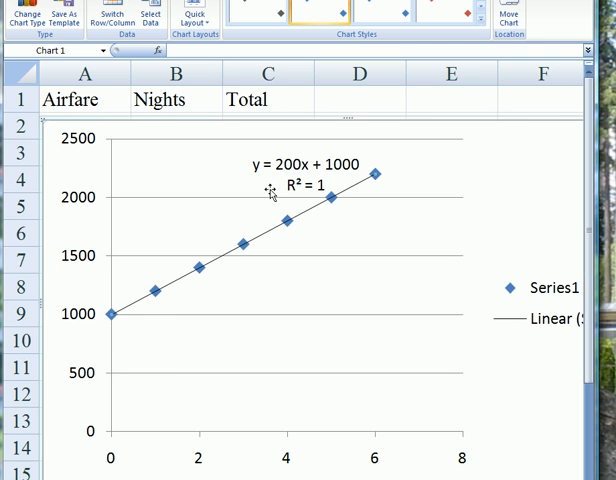
{"action": "mouse_move", "coordinate": [296, 198]}
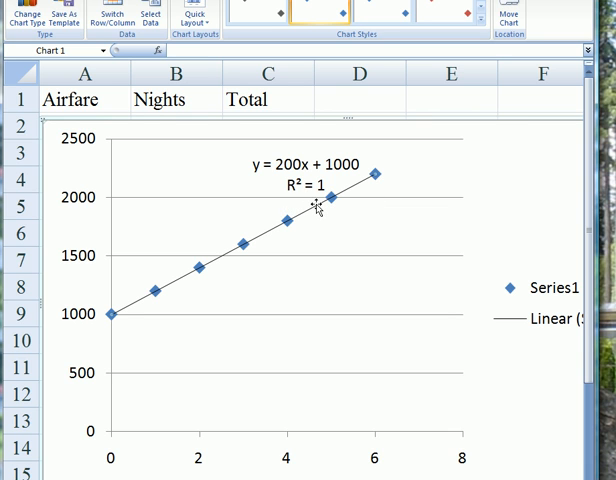
{"action": "mouse_move", "coordinate": [316, 204]}
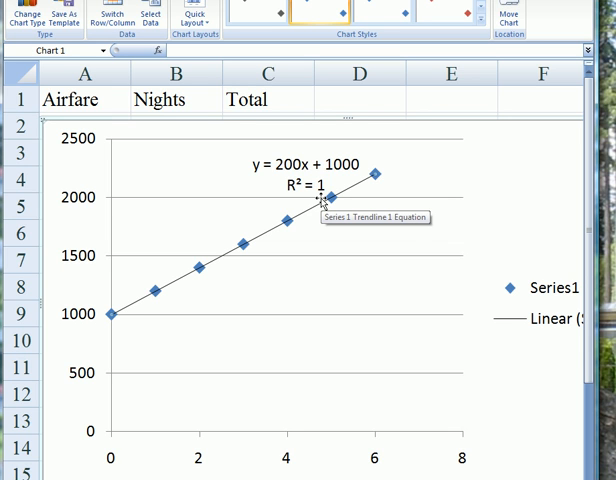
{"action": "scroll", "scroll_direction": "down", "scroll_amount": 3}
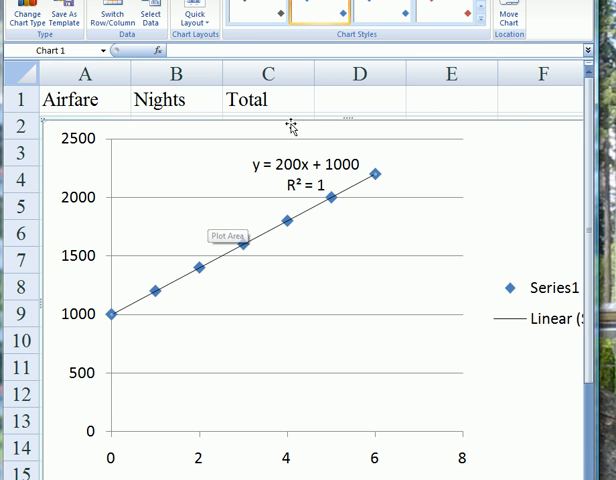
Return to the Airfare, Nights and Total table from the chart.
{"action": "right_click", "coordinate": [290, 130]}
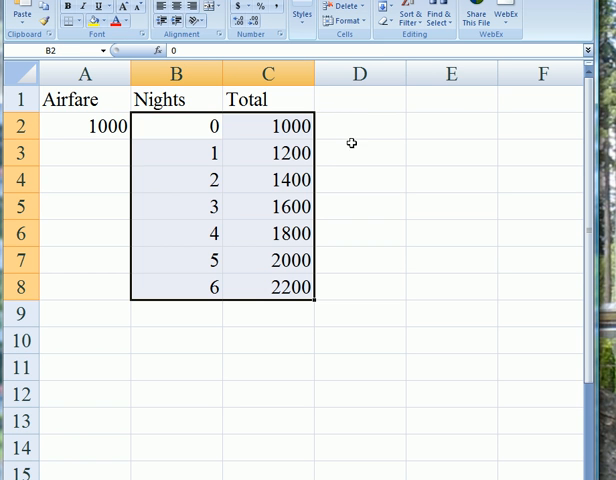
{"action": "mouse_move", "coordinate": [536, 132]}
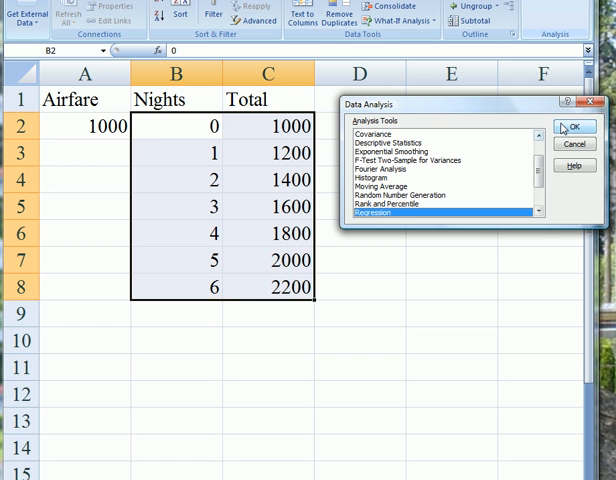
Configure Regression with Total as Y, Nights as X, labels, residuals and residual and line fit plots.
{"action": "left_click", "coordinate": [572, 126]}
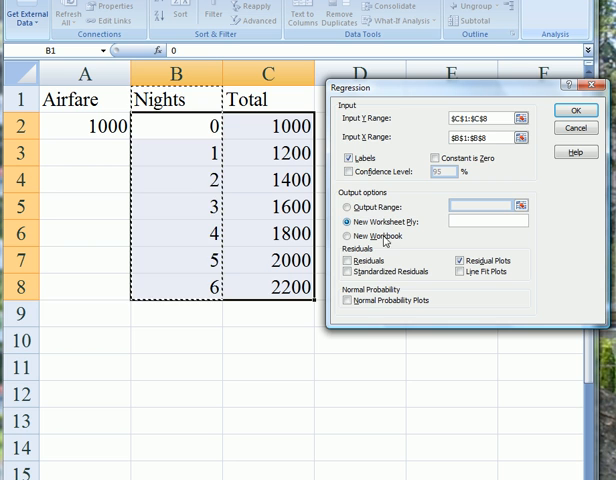
{"action": "left_click", "coordinate": [458, 260]}
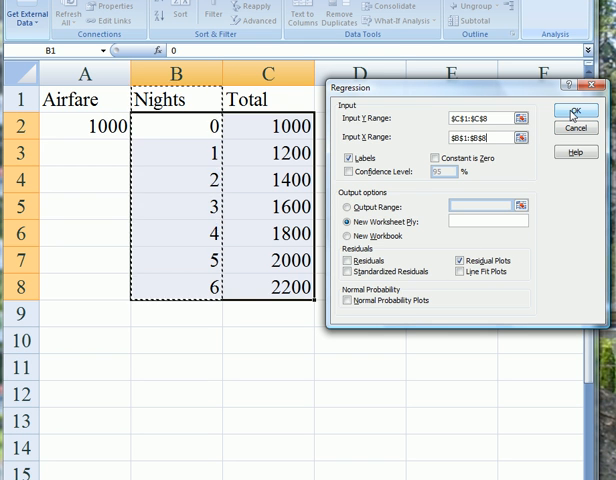
Run the regression, producing summary output with coefficients 1000 and 200 and a Nights residual plot.
{"action": "left_click", "coordinate": [576, 110]}
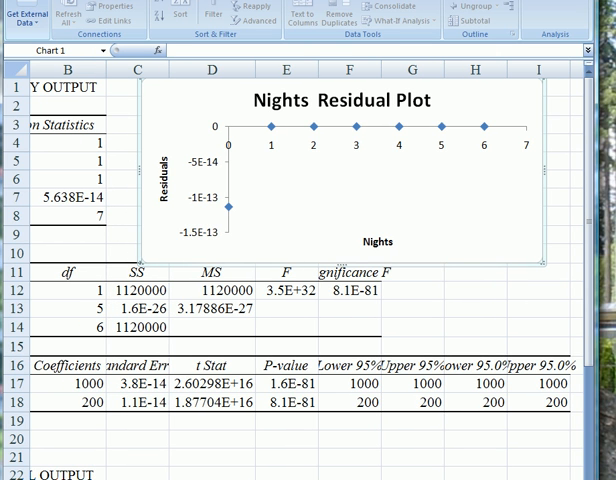
{"action": "mouse_move", "coordinate": [60, 400]}
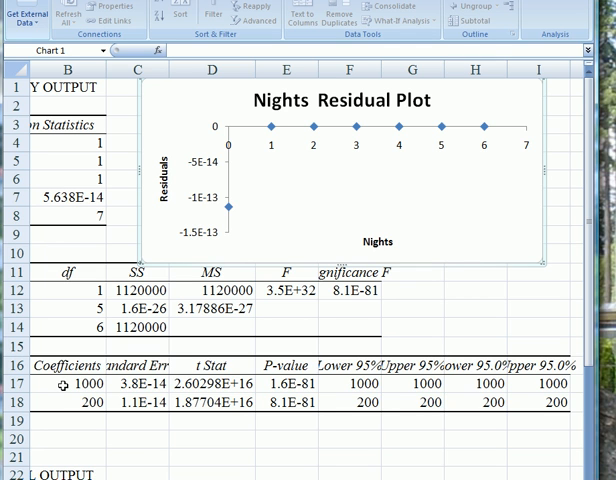
{"action": "mouse_move", "coordinate": [70, 404]}
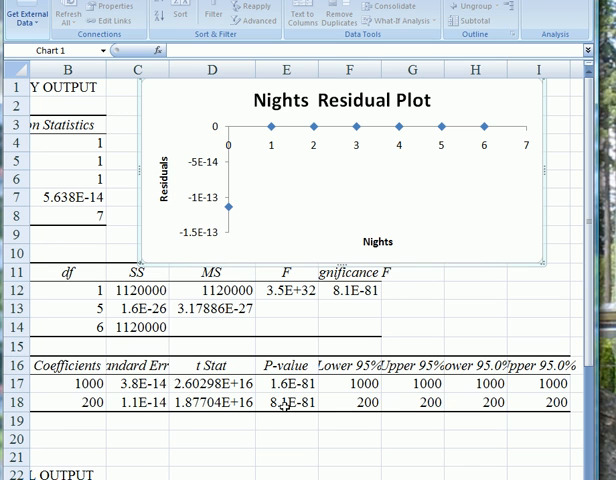
{"action": "mouse_move", "coordinate": [288, 410]}
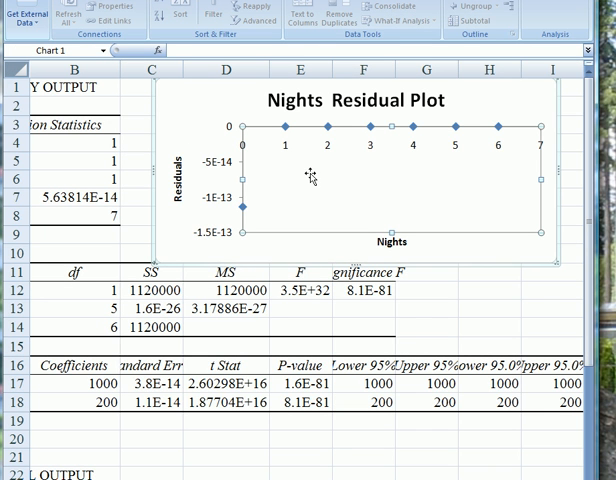
{"action": "mouse_move", "coordinate": [310, 178]}
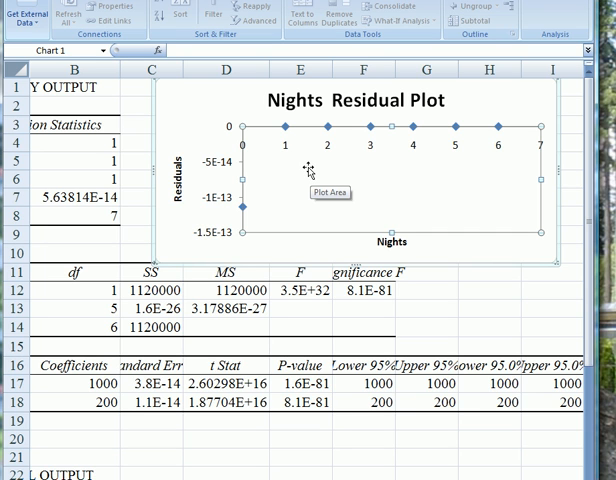
{"action": "mouse_move", "coordinate": [288, 150]}
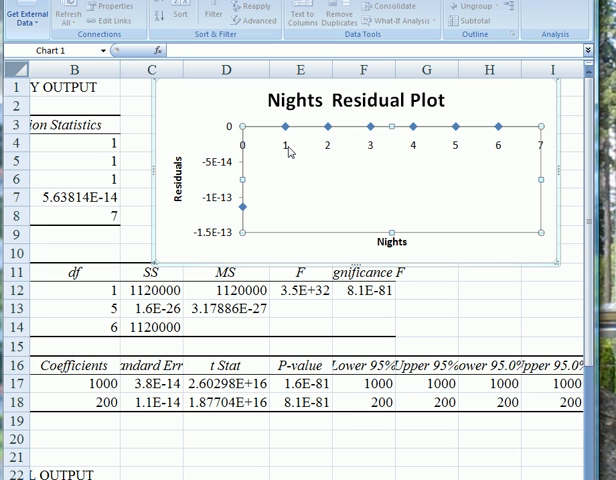
{"action": "mouse_move", "coordinate": [288, 152]}
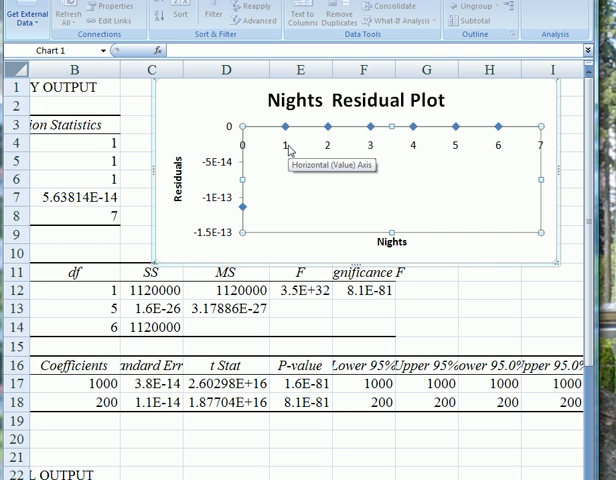
{"action": "mouse_move", "coordinate": [290, 148]}
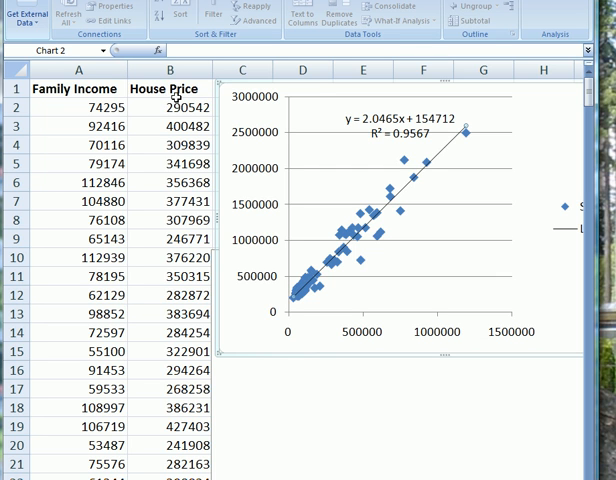
{"action": "mouse_move", "coordinate": [128, 108]}
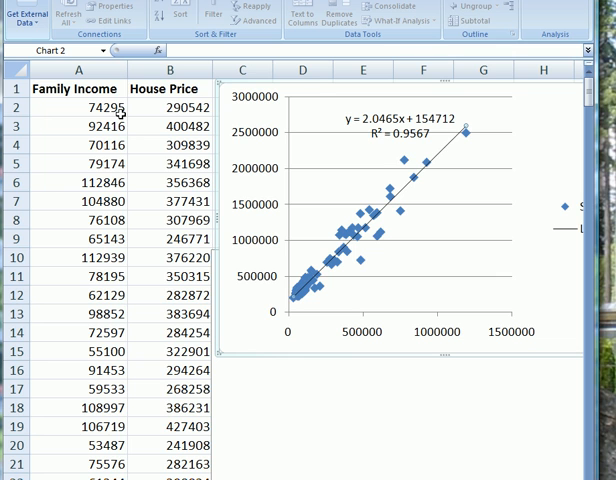
{"action": "mouse_move", "coordinate": [148, 108]}
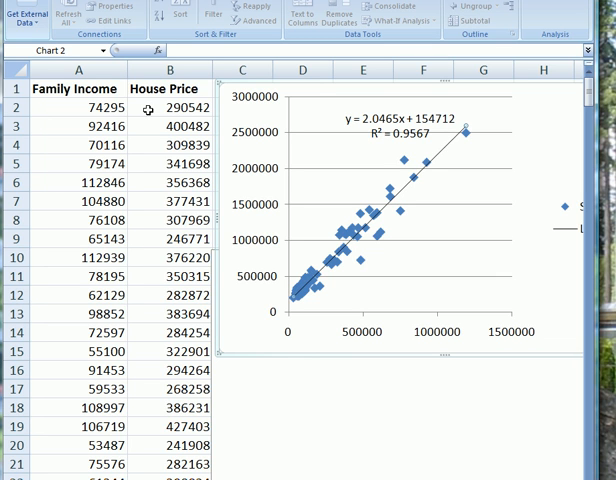
{"action": "mouse_move", "coordinate": [152, 108]}
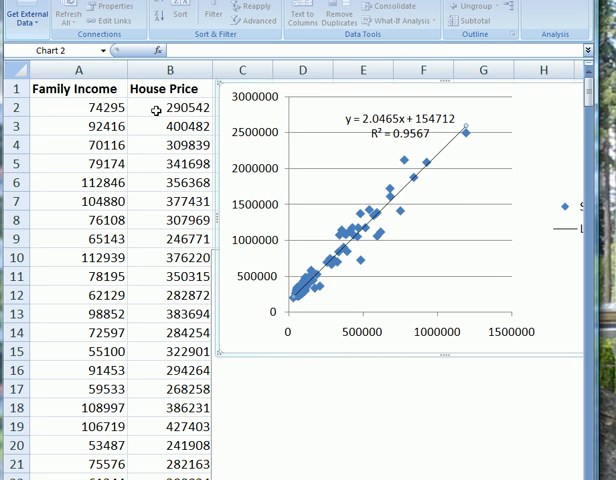
{"action": "mouse_move", "coordinate": [164, 240]}
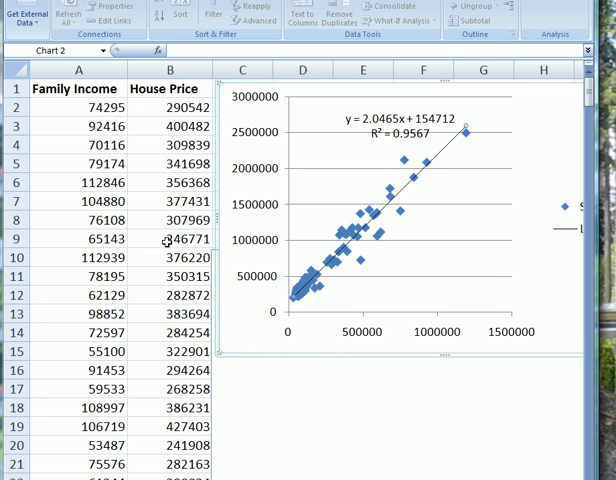
{"action": "mouse_move", "coordinate": [328, 346]}
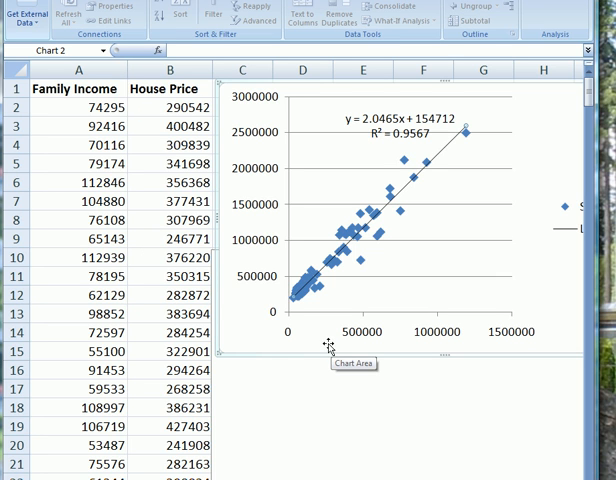
{"action": "mouse_move", "coordinate": [356, 344]}
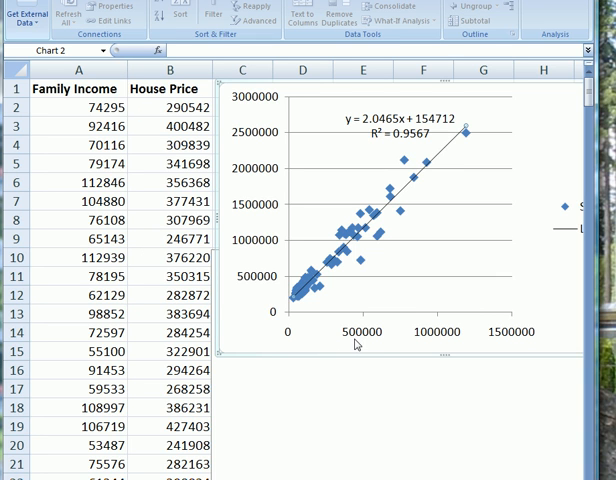
{"action": "mouse_move", "coordinate": [296, 224]}
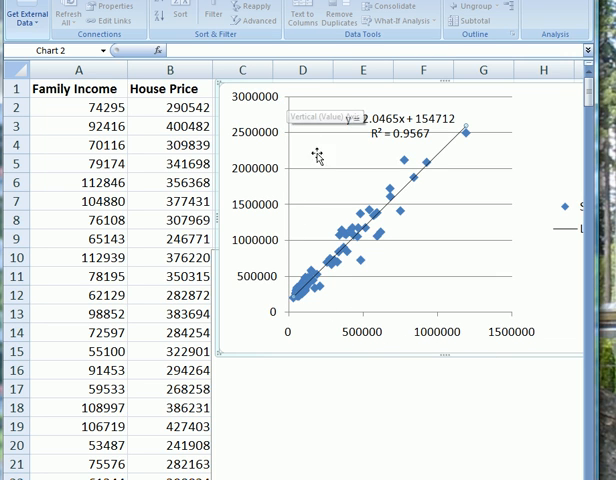
{"action": "mouse_move", "coordinate": [324, 160]}
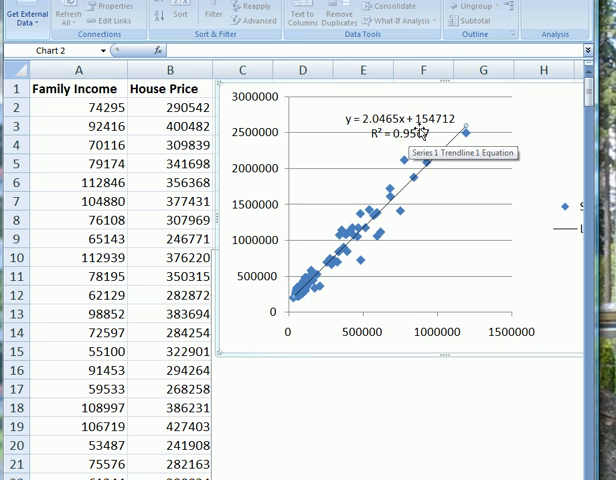
{"action": "mouse_move", "coordinate": [392, 148]}
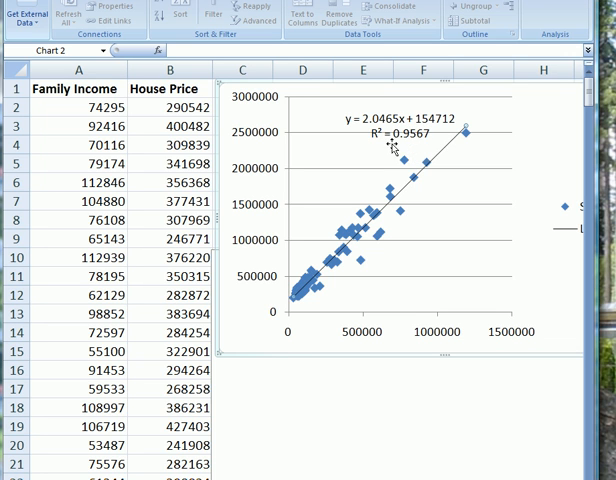
{"action": "mouse_move", "coordinate": [408, 150]}
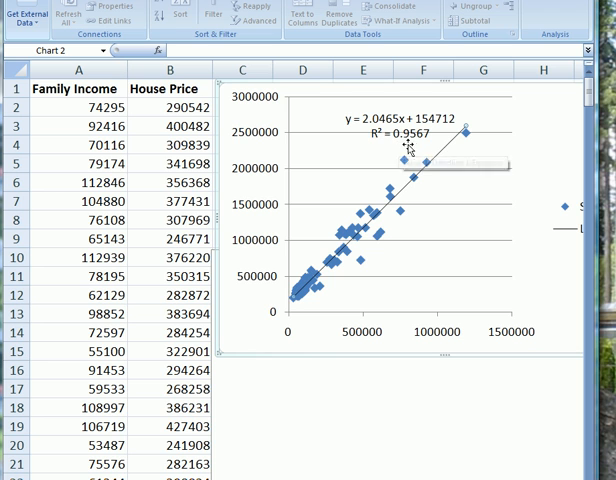
{"action": "mouse_move", "coordinate": [412, 148]}
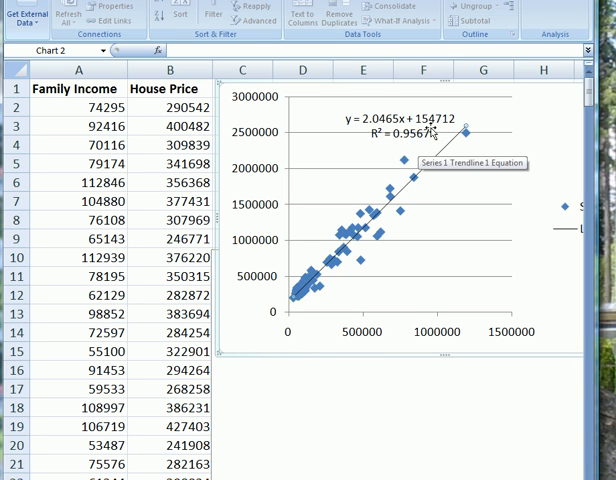
{"action": "mouse_move", "coordinate": [284, 322]}
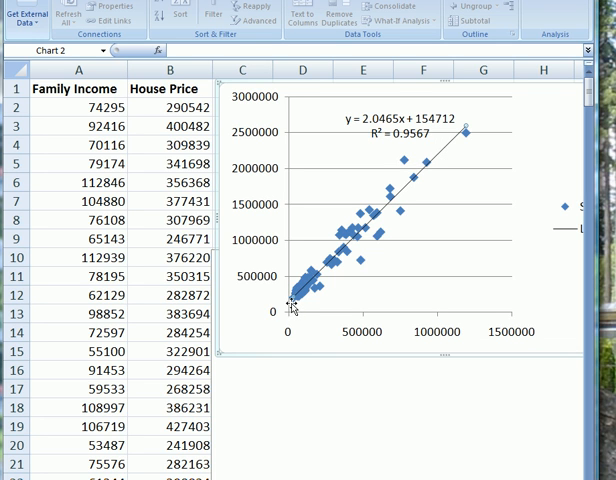
{"action": "mouse_move", "coordinate": [292, 306]}
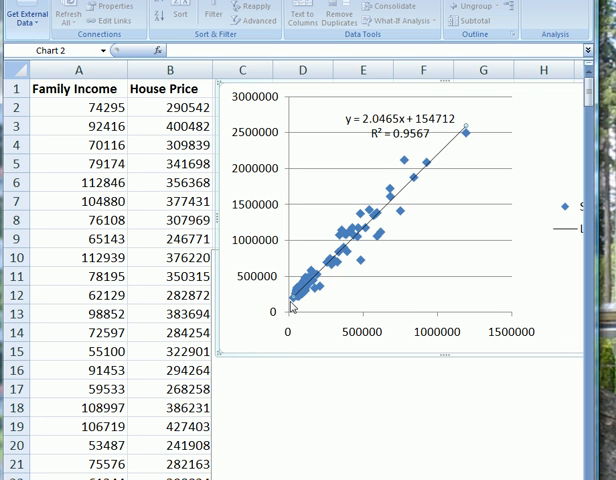
{"action": "mouse_move", "coordinate": [288, 308]}
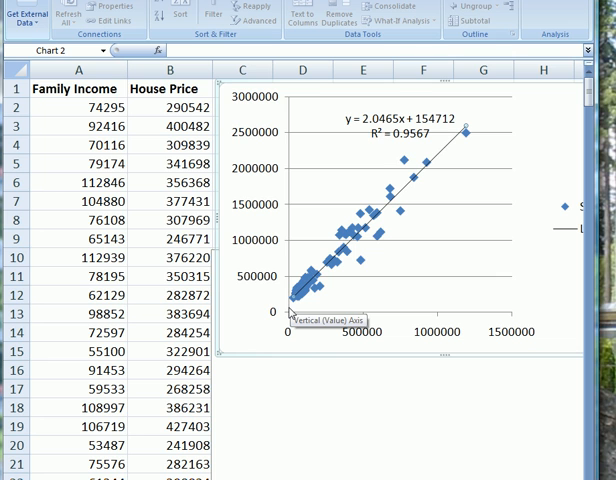
{"action": "mouse_move", "coordinate": [288, 304]}
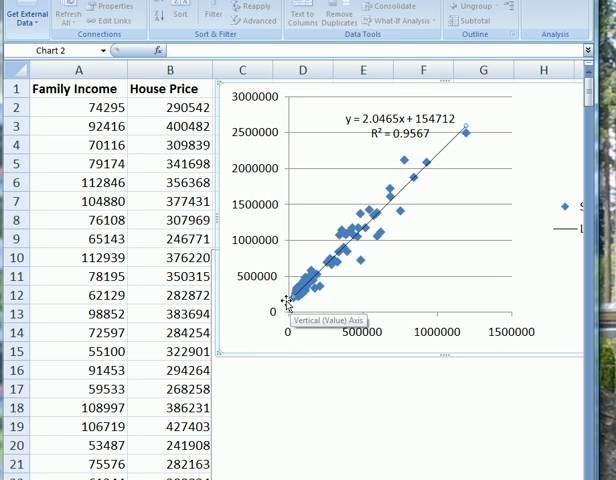
{"action": "mouse_move", "coordinate": [304, 308]}
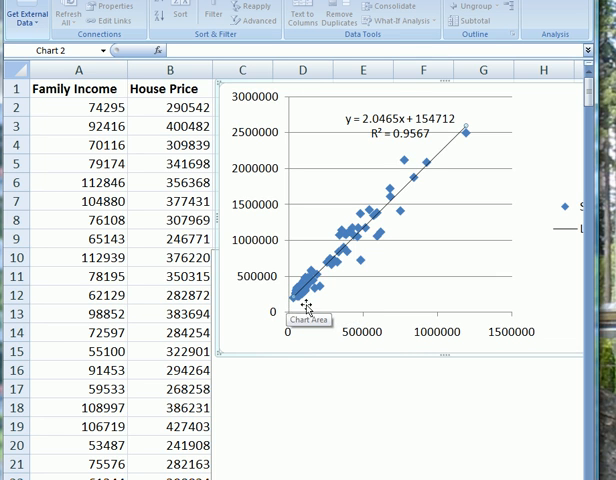
{"action": "mouse_move", "coordinate": [310, 312]}
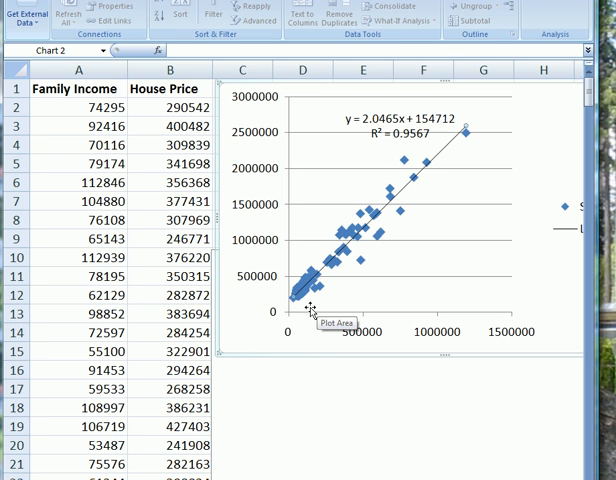
{"action": "mouse_move", "coordinate": [294, 318]}
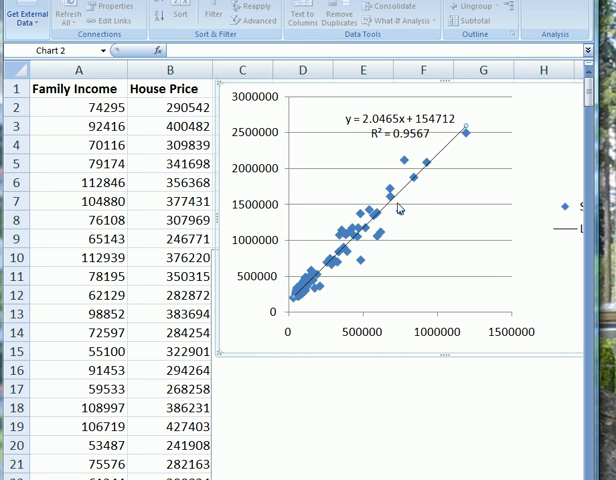
{"action": "mouse_move", "coordinate": [404, 220]}
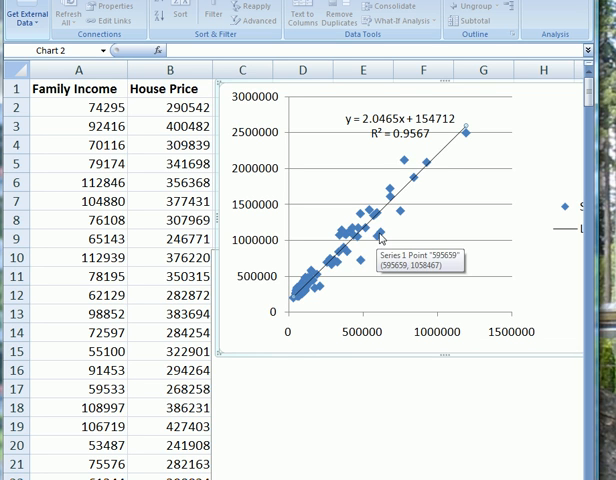
{"action": "mouse_move", "coordinate": [400, 218]}
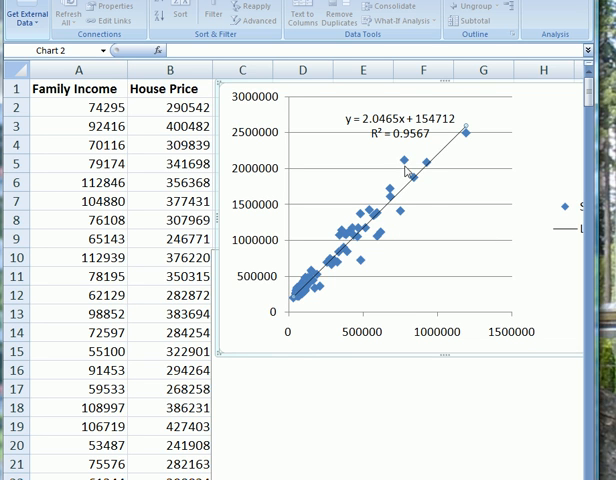
{"action": "mouse_move", "coordinate": [428, 180]}
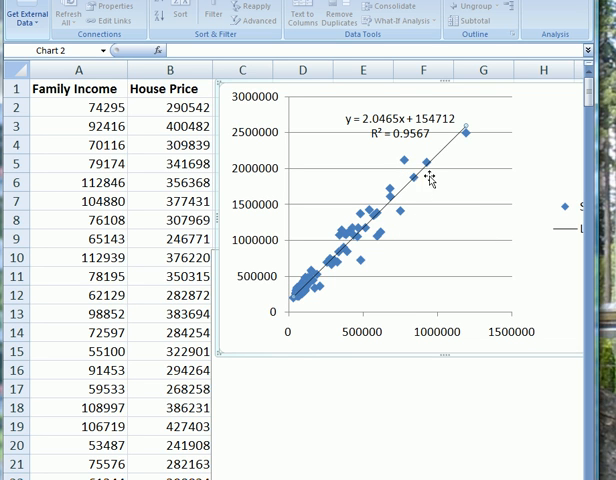
{"action": "mouse_move", "coordinate": [372, 228]}
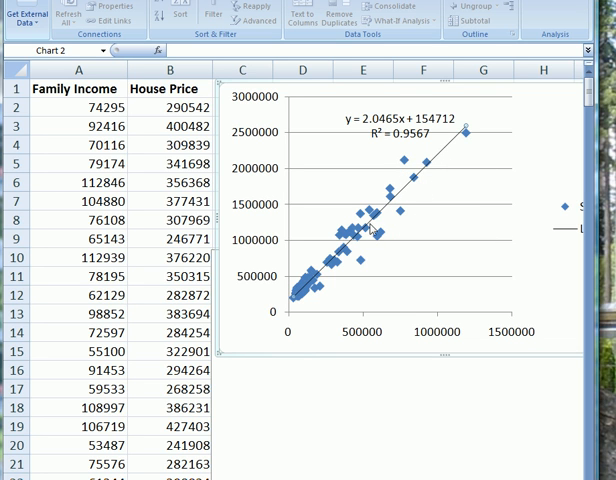
{"action": "mouse_move", "coordinate": [472, 218]}
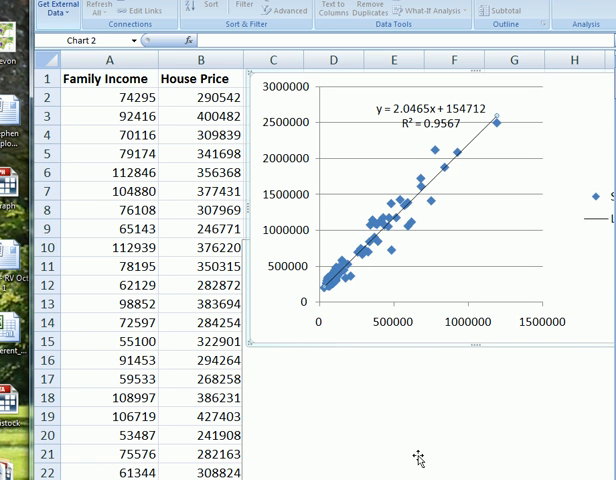
Configure Regression with House Price as Y, Family Income as X over 300 rows, labels and residual plots.
{"action": "scroll", "scroll_direction": "down", "scroll_amount": 3}
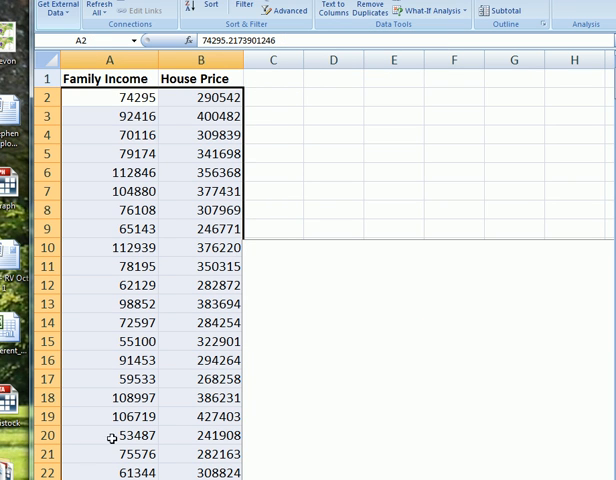
{"action": "mouse_move", "coordinate": [112, 438]}
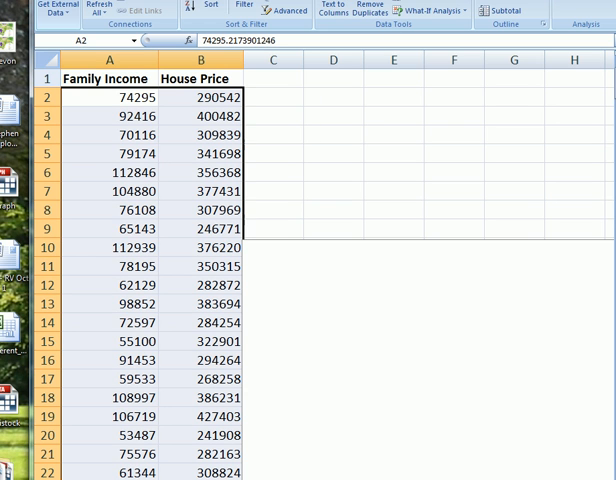
{"action": "mouse_move", "coordinate": [588, 10]}
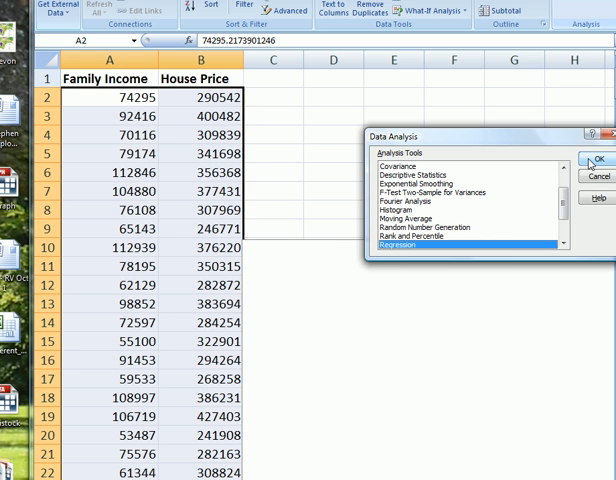
{"action": "left_click", "coordinate": [596, 160]}
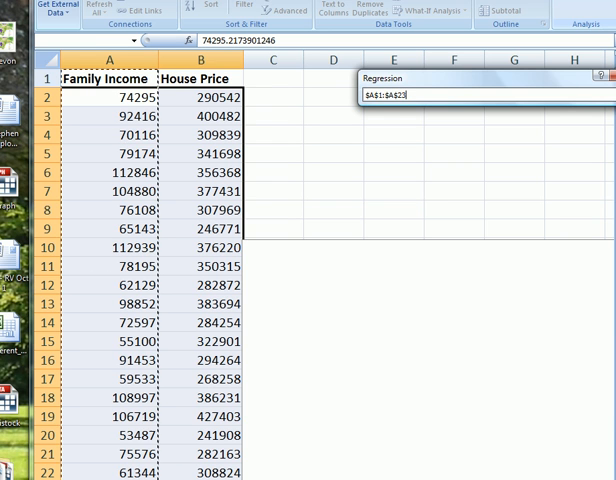
{"action": "scroll", "scroll_direction": "down", "scroll_amount": 3}
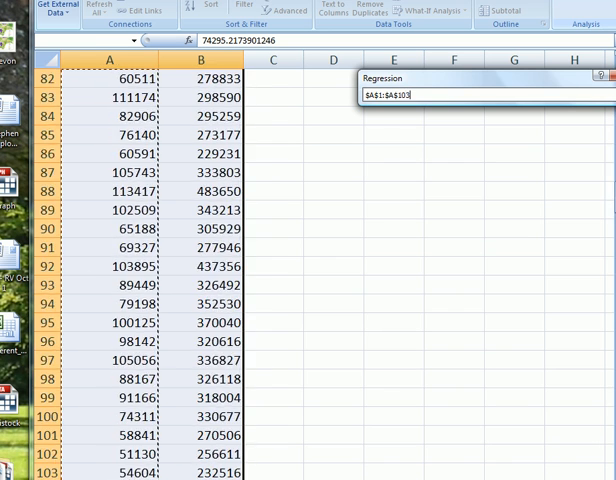
{"action": "scroll", "scroll_direction": "down", "scroll_amount": 3}
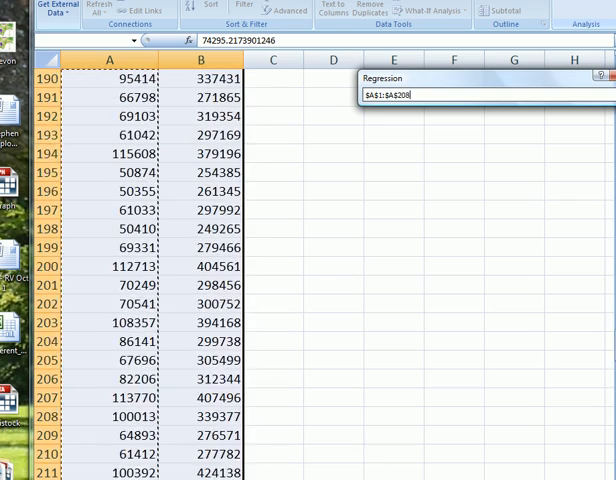
{"action": "scroll", "scroll_direction": "down", "scroll_amount": 3}
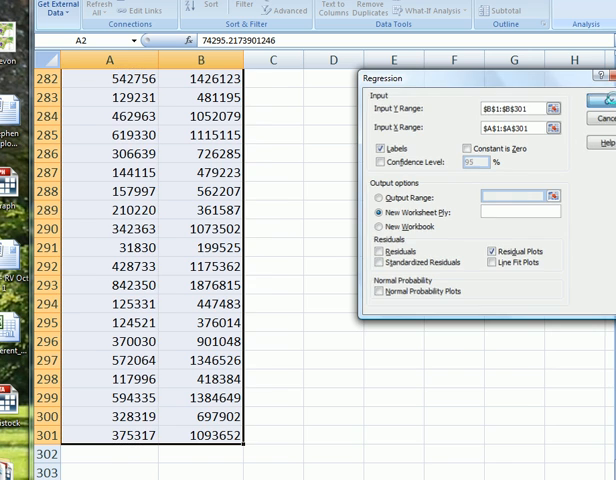
Run the regression, giving R Square 0.9567, intercept 154712 and Family Income coefficient 2.0465.
{"action": "left_click", "coordinate": [608, 98]}
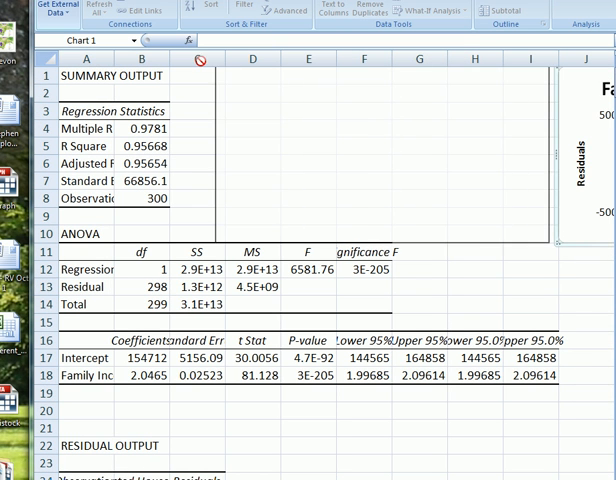
{"action": "mouse_move", "coordinate": [552, 126]}
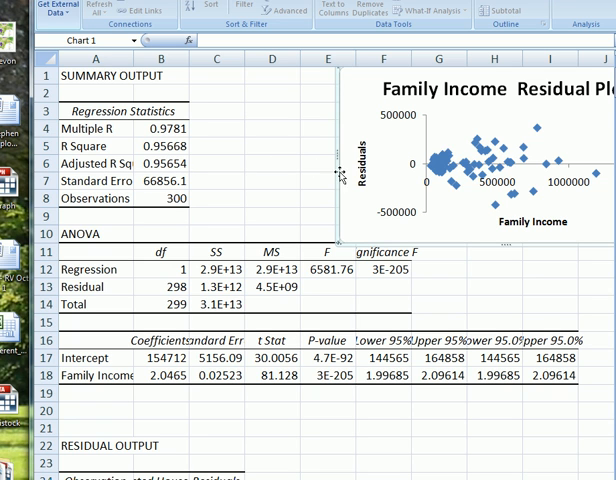
{"action": "mouse_move", "coordinate": [448, 180]}
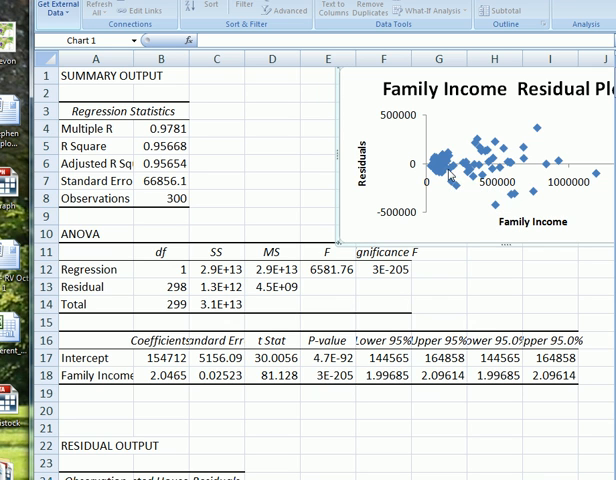
{"action": "mouse_move", "coordinate": [452, 172]}
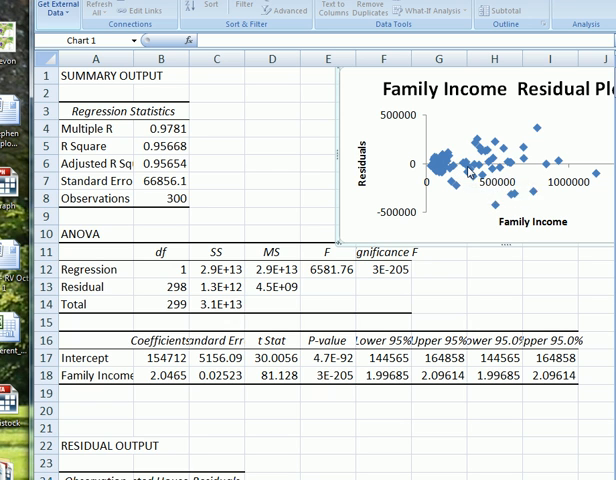
{"action": "mouse_move", "coordinate": [496, 184]}
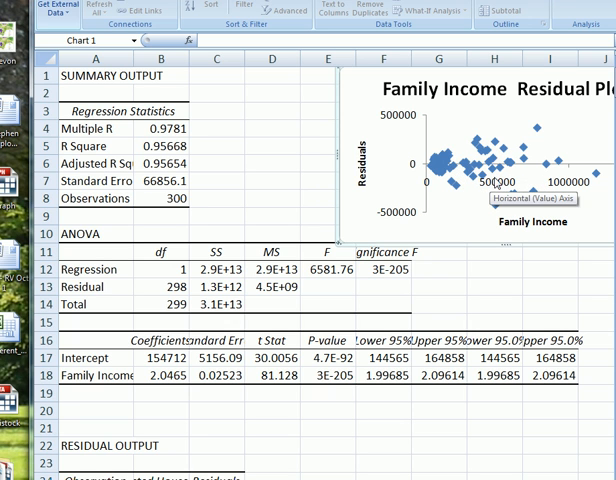
{"action": "mouse_move", "coordinate": [536, 136]}
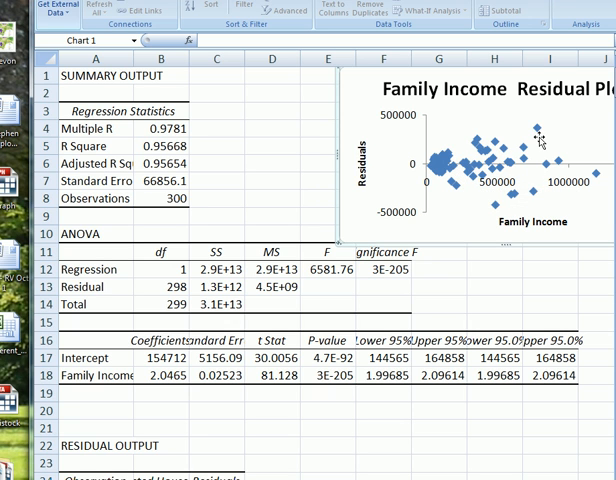
{"action": "mouse_move", "coordinate": [568, 184]}
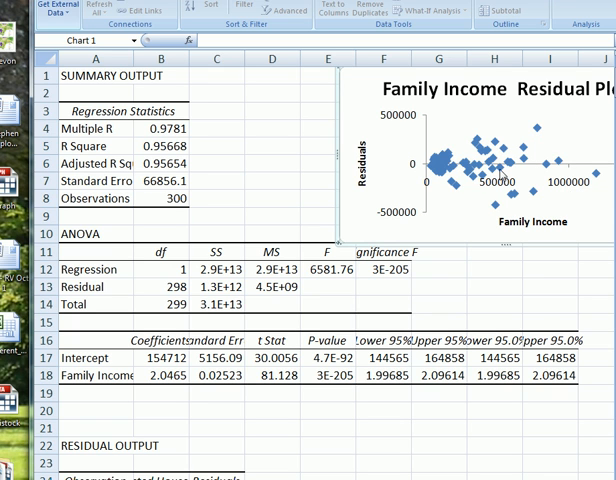
{"action": "mouse_move", "coordinate": [502, 172]}
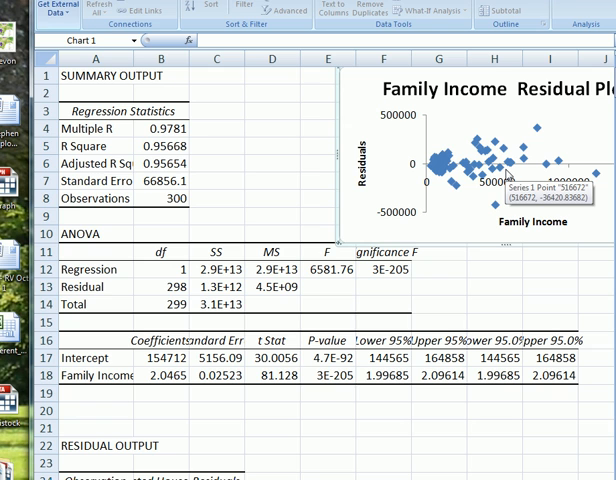
{"action": "mouse_move", "coordinate": [508, 176]}
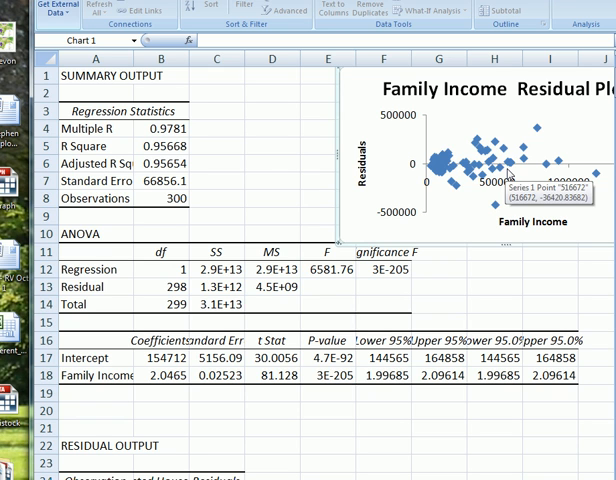
{"action": "mouse_move", "coordinate": [520, 176]}
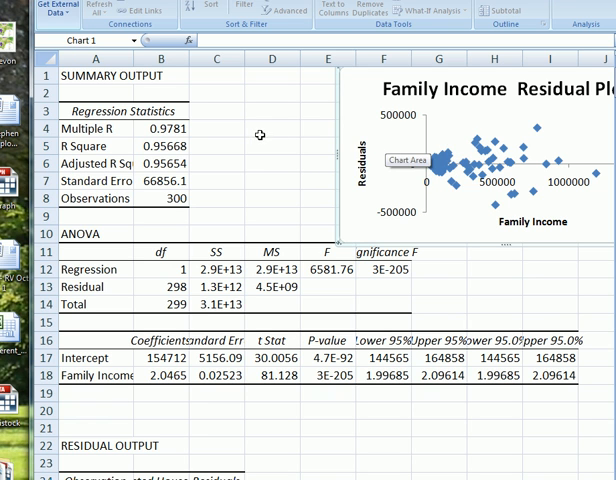
{"action": "mouse_move", "coordinate": [258, 130]}
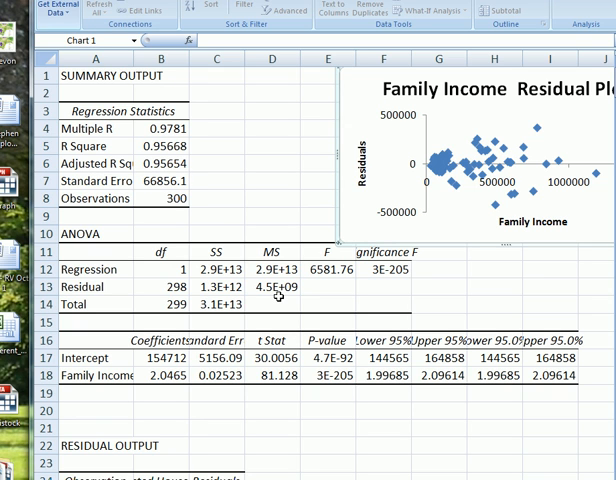
{"action": "mouse_move", "coordinate": [280, 298]}
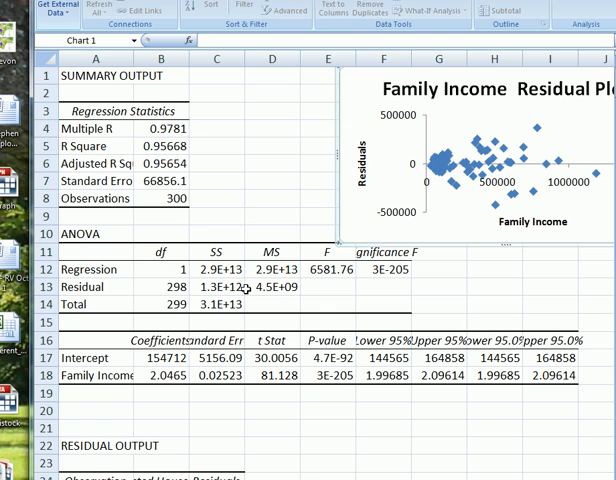
{"action": "mouse_move", "coordinate": [224, 212]}
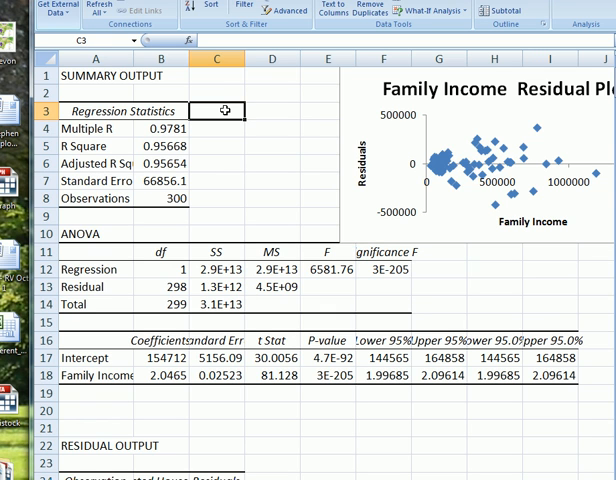
Label SSR/SST in C3 and compute Regression SS over Total SS beside it, giving 0.95668.
{"action": "type", "text": "SSR"}
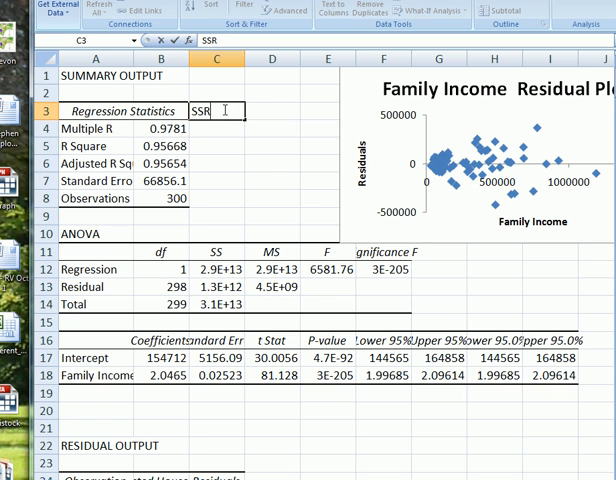
{"action": "type", "text": "/SS"}
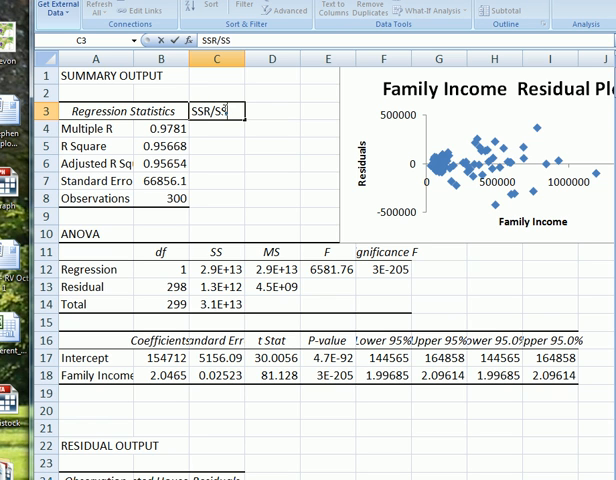
{"action": "type", "text": "T"}
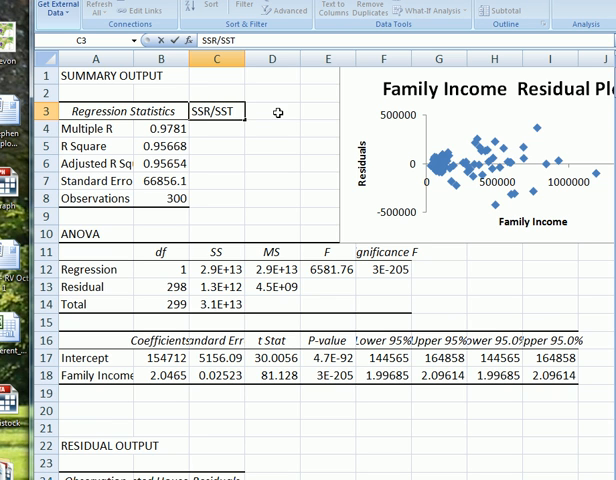
{"action": "left_click", "coordinate": [272, 112]}
{"action": "type", "text": "="}
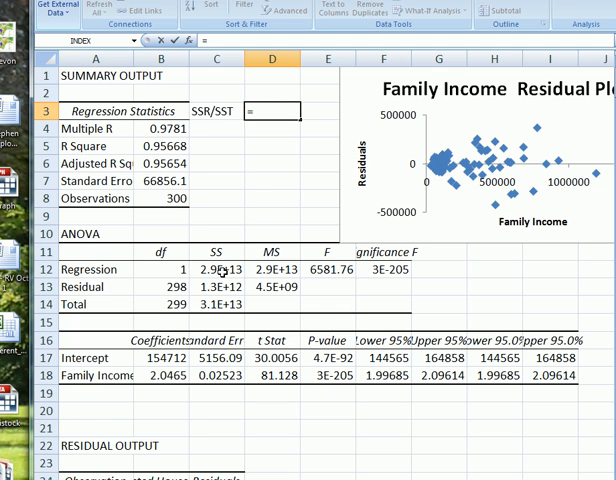
{"action": "left_click", "coordinate": [216, 270]}
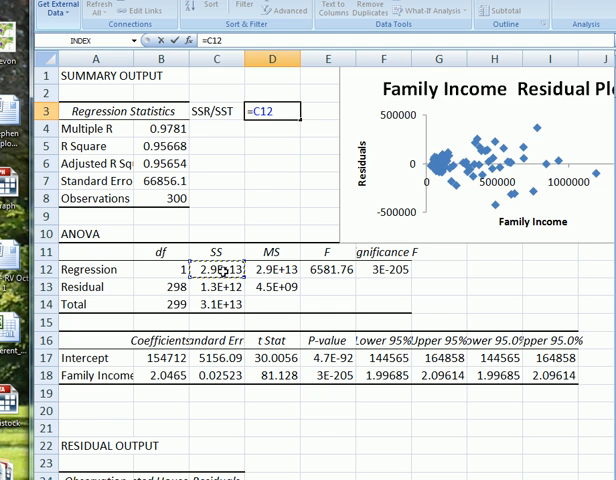
{"action": "type", "text": "/"}
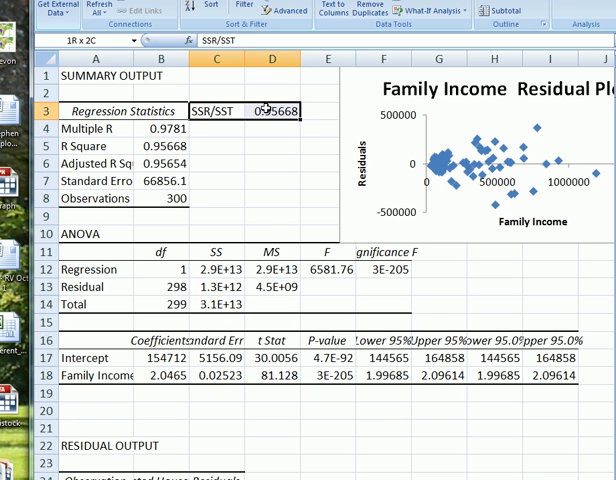
{"action": "right_click", "coordinate": [270, 112]}
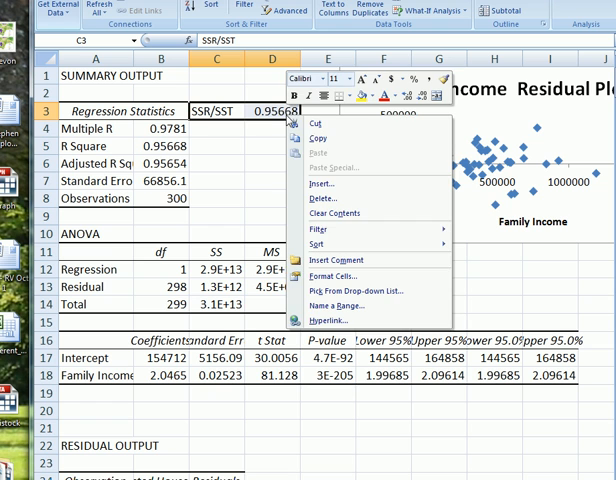